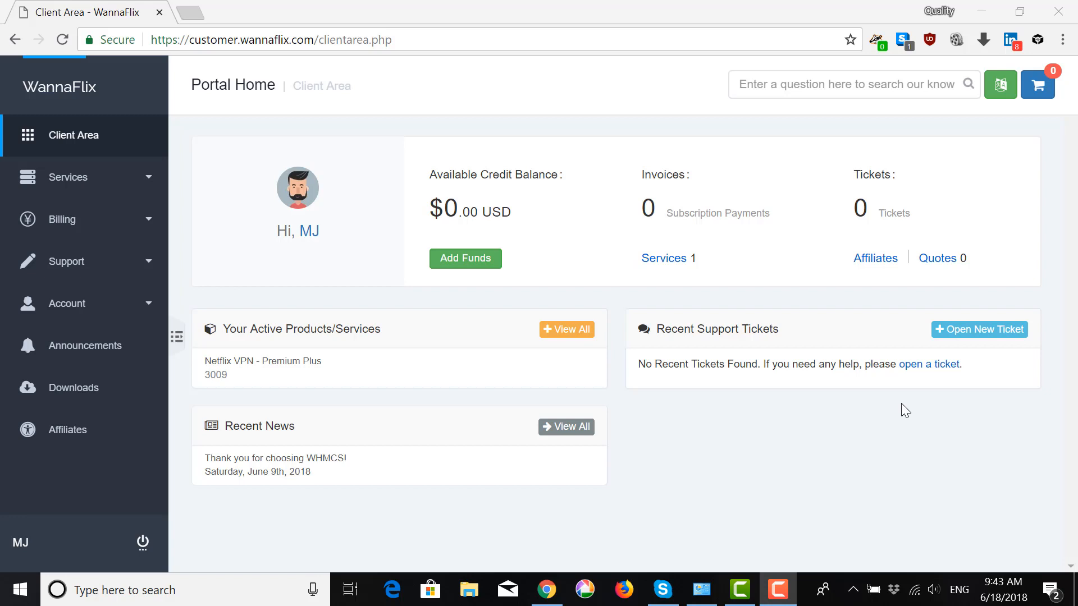
{"action": "mouse_move", "coordinate": [900, 414]}
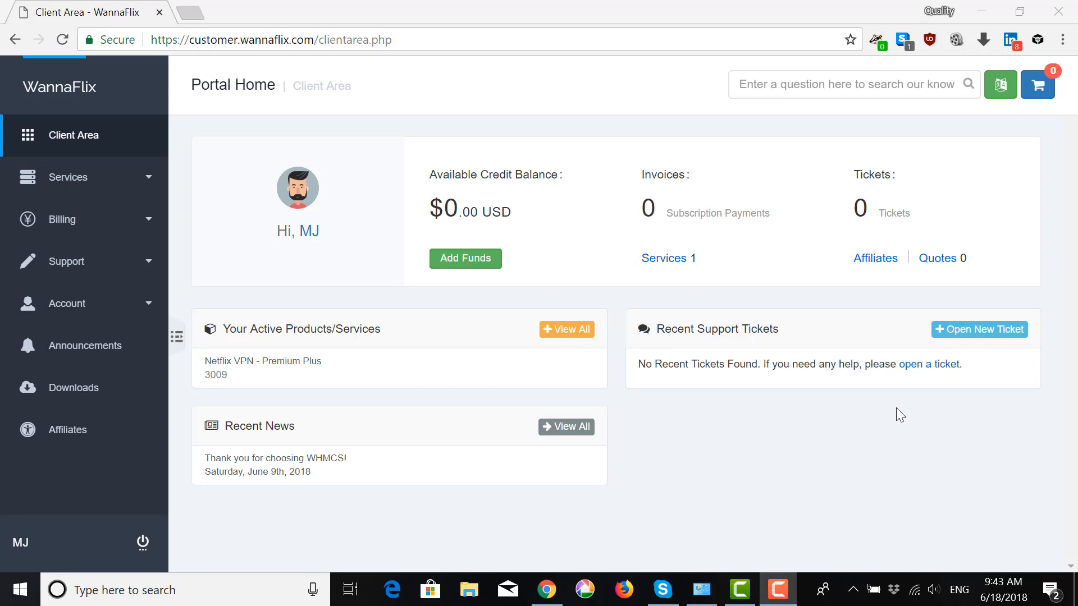
{"action": "mouse_move", "coordinate": [889, 415]}
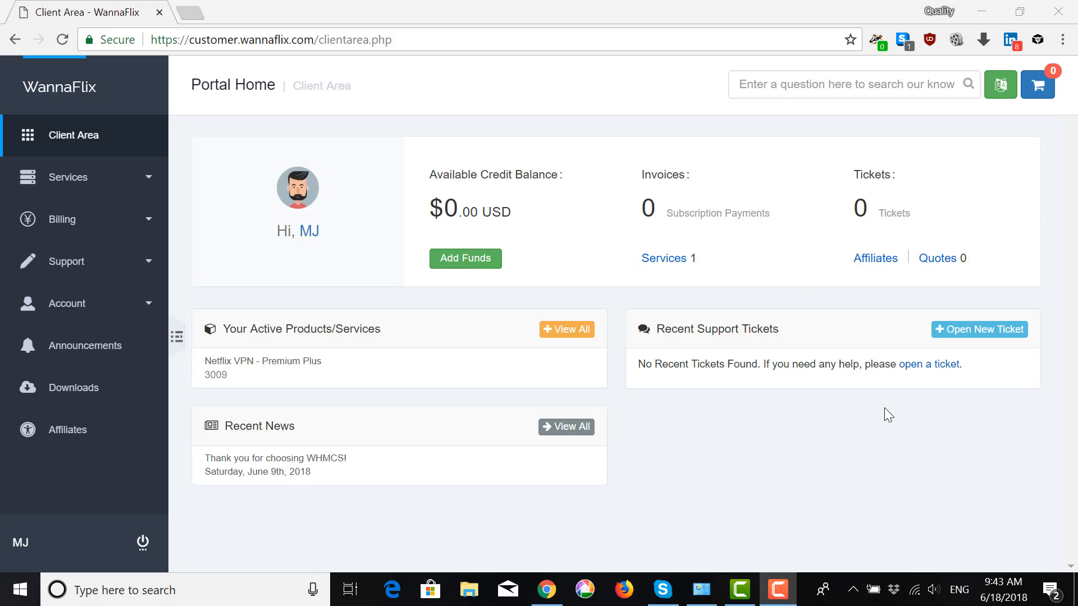
{"action": "mouse_move", "coordinate": [420, 36]}
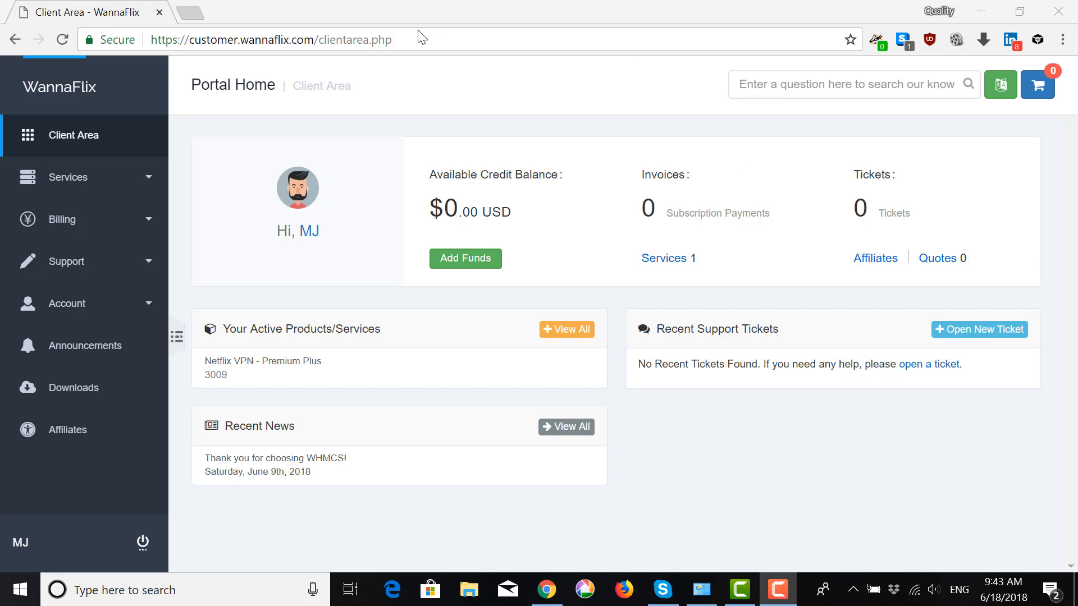
{"action": "mouse_move", "coordinate": [100, 387]}
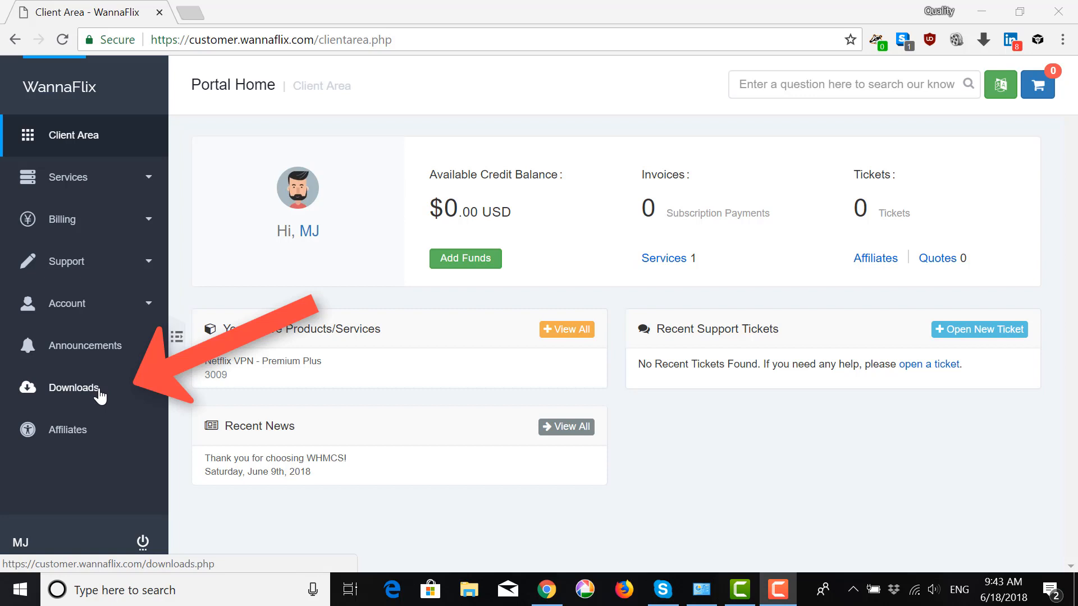
Go to the WannaFlix Downloads library listing the app downloads
{"action": "left_click", "coordinate": [73, 387]}
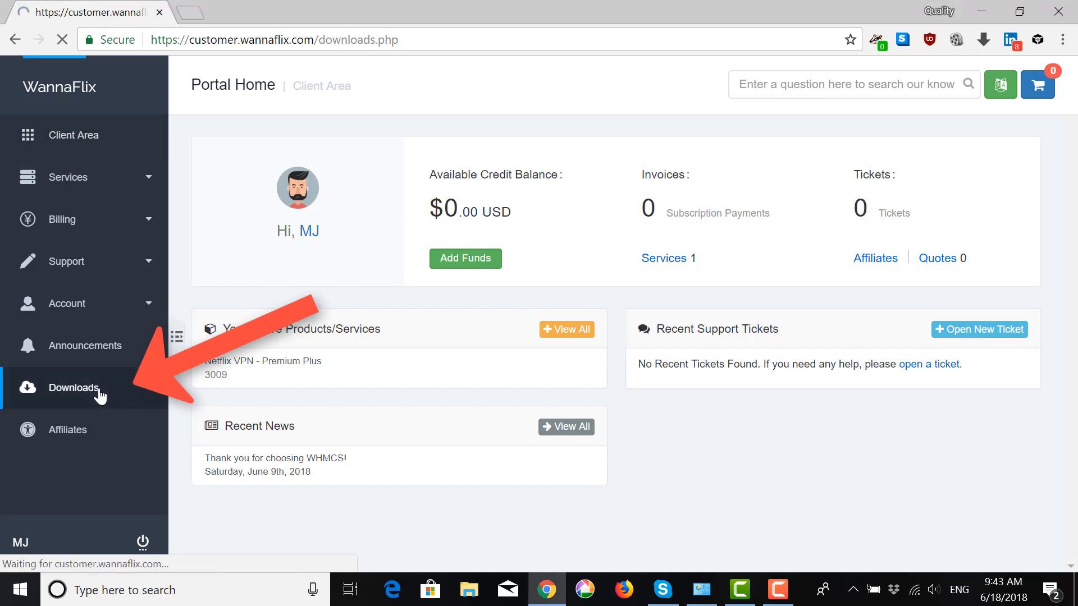
{"action": "left_click", "coordinate": [73, 387]}
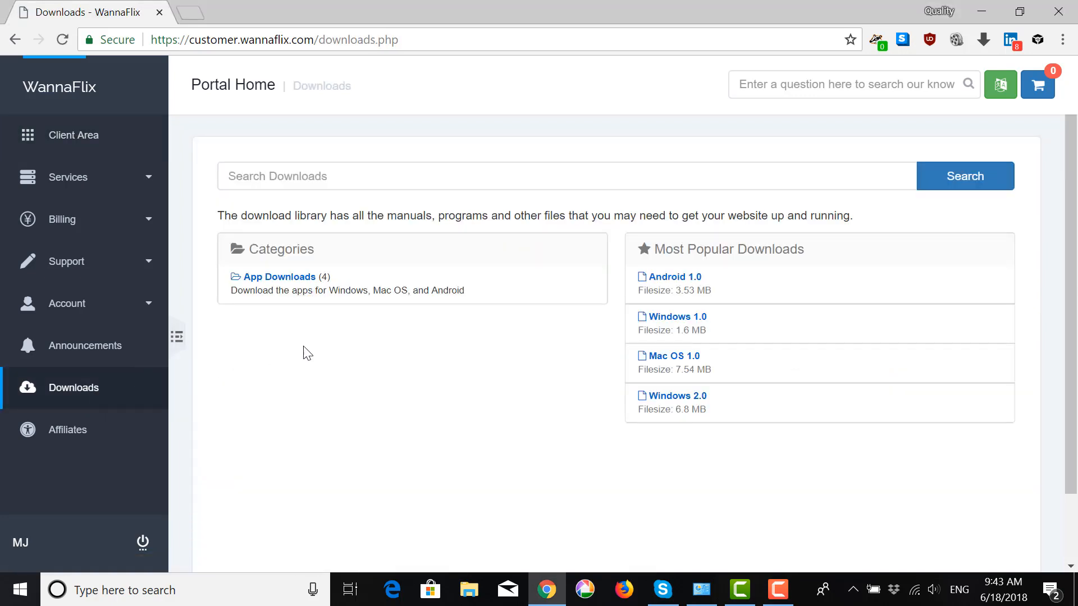
{"action": "mouse_move", "coordinate": [678, 391]}
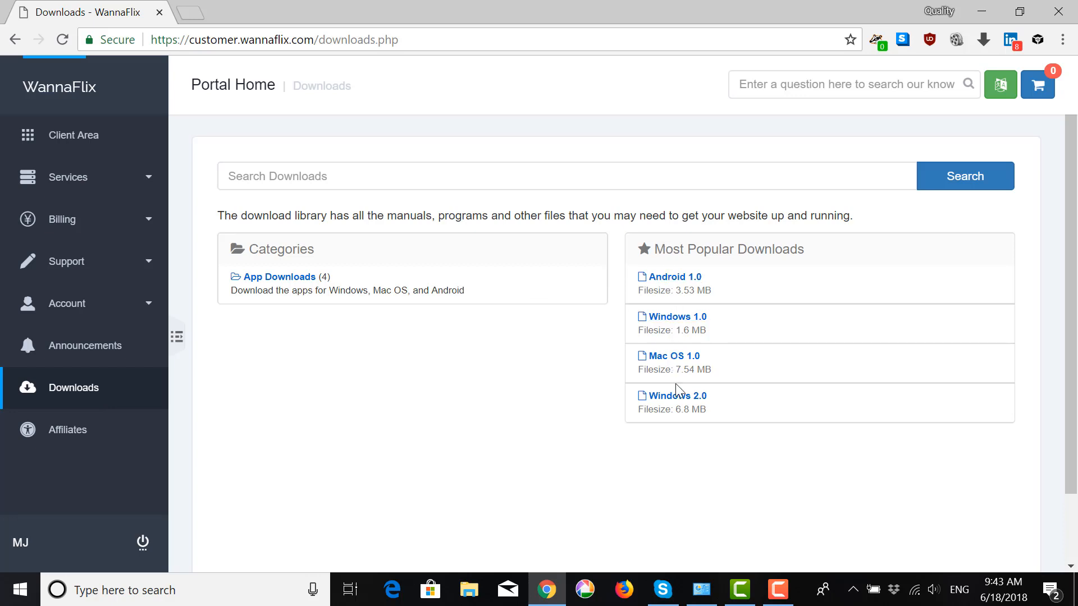
{"action": "mouse_move", "coordinate": [679, 309]}
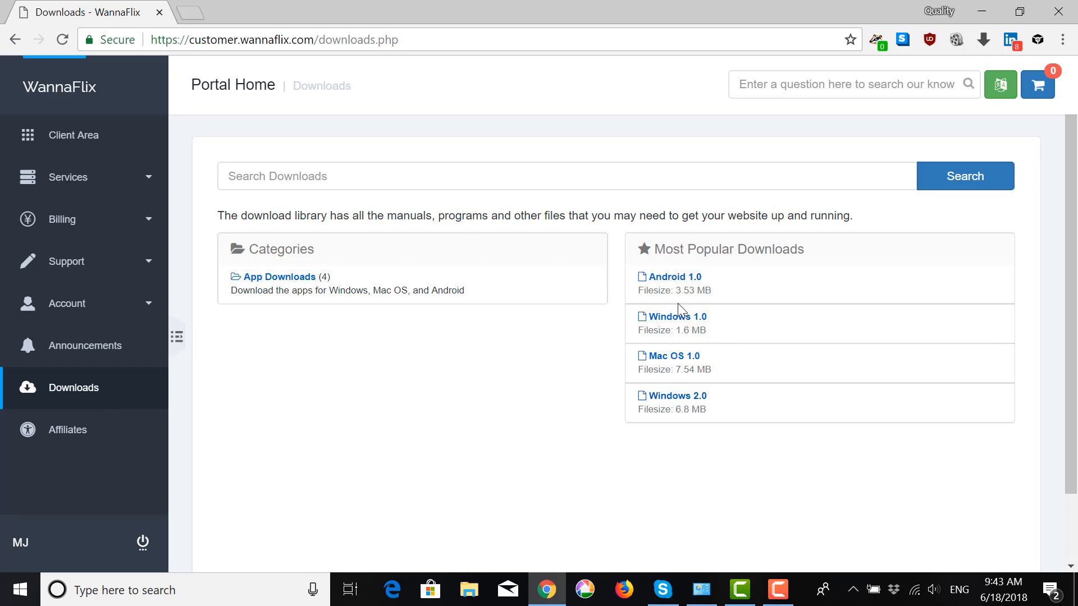
{"action": "mouse_move", "coordinate": [692, 391]}
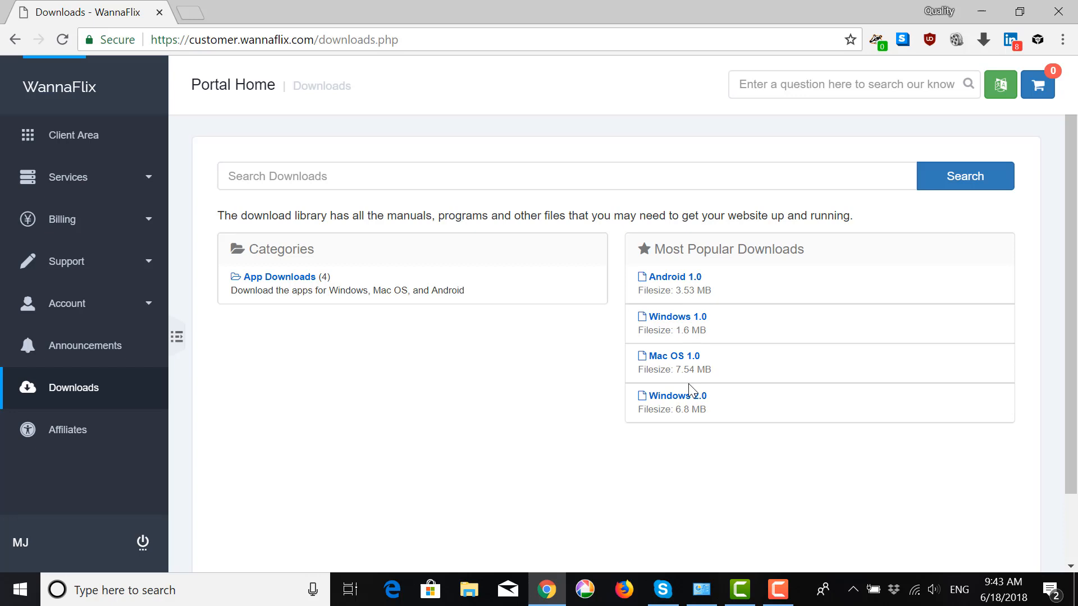
{"action": "mouse_move", "coordinate": [676, 395]}
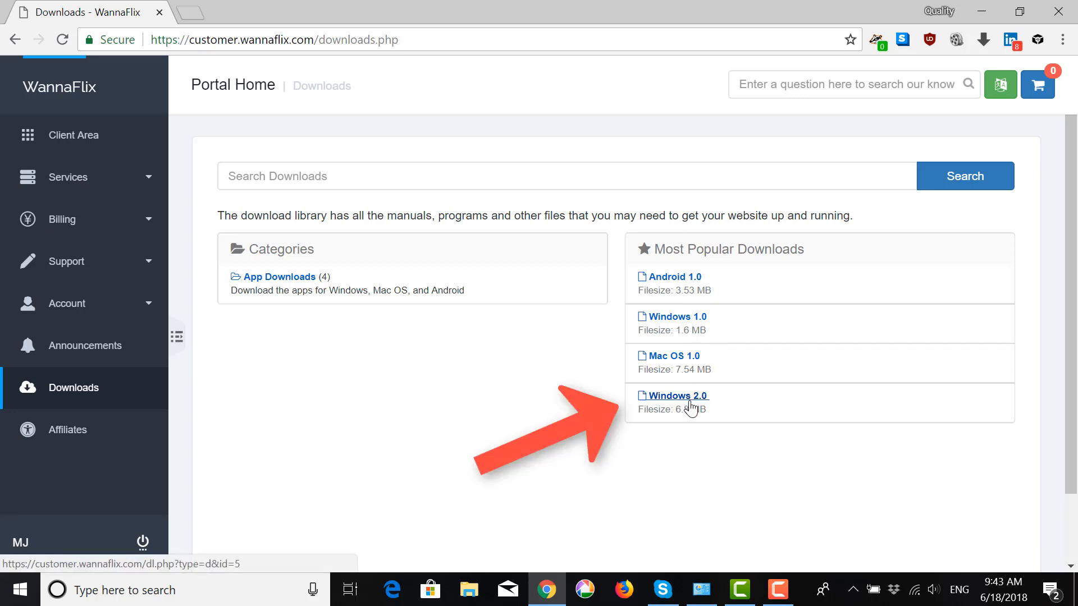
Download the Windows 2.0 SSTap-beta installer and run it from Chrome's download bar
{"action": "left_click", "coordinate": [677, 395]}
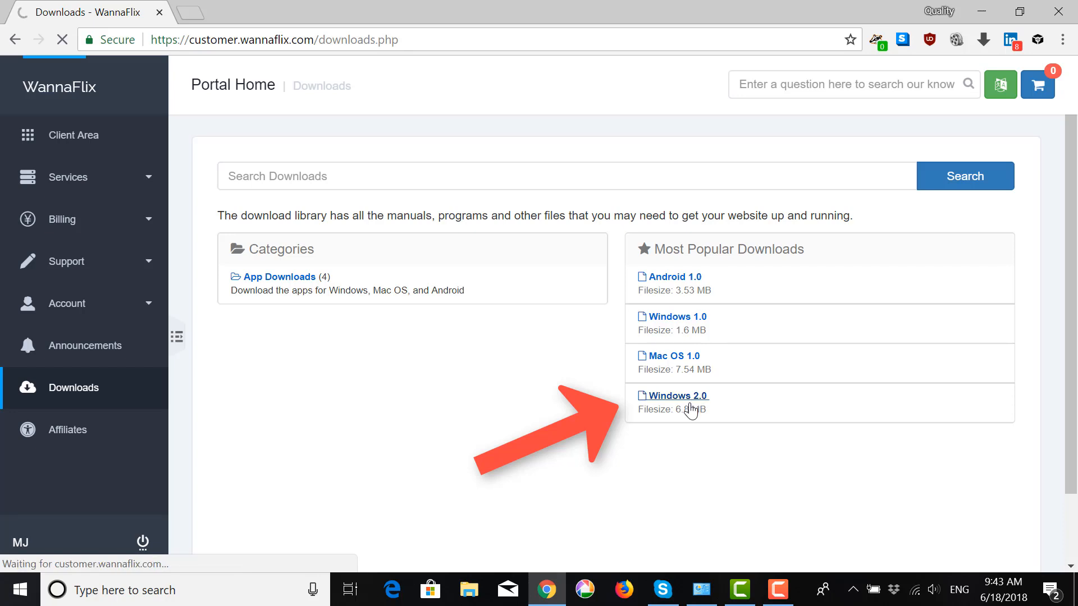
{"action": "left_click", "coordinate": [676, 395]}
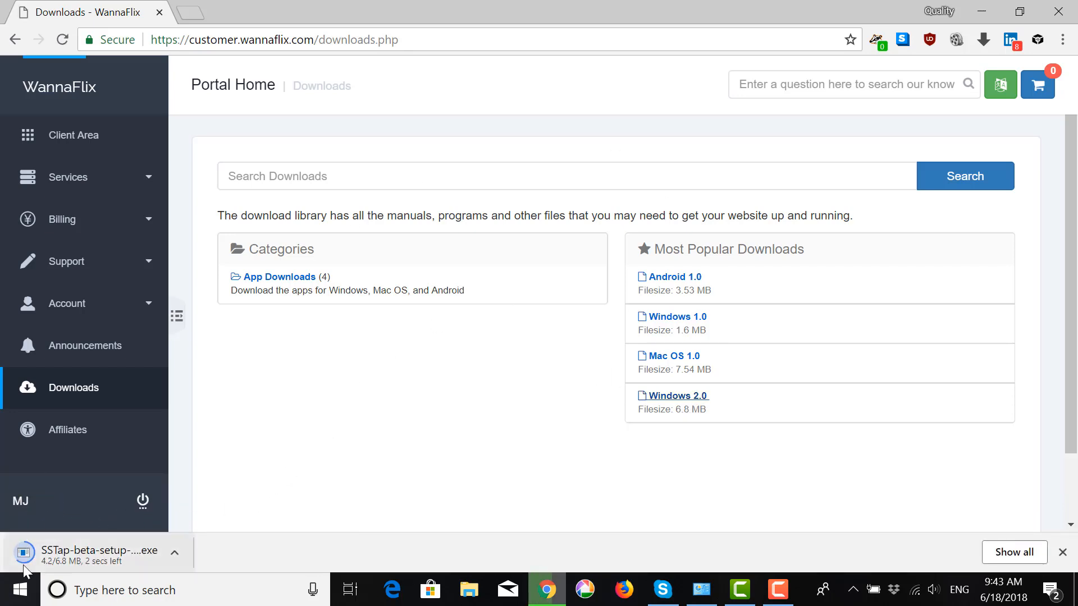
{"action": "mouse_move", "coordinate": [148, 556]}
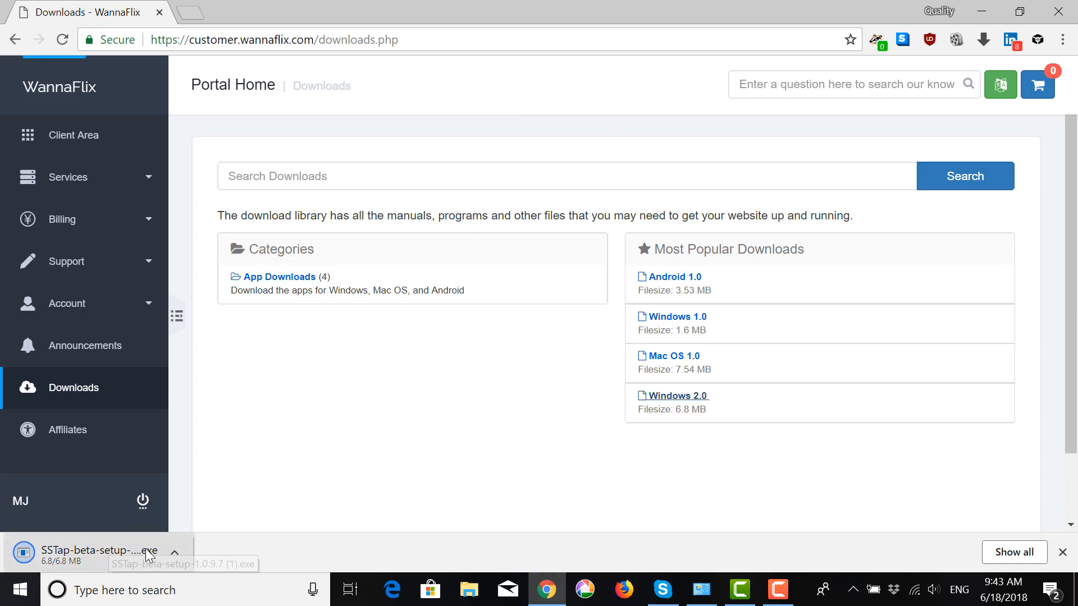
{"action": "mouse_move", "coordinate": [40, 511]}
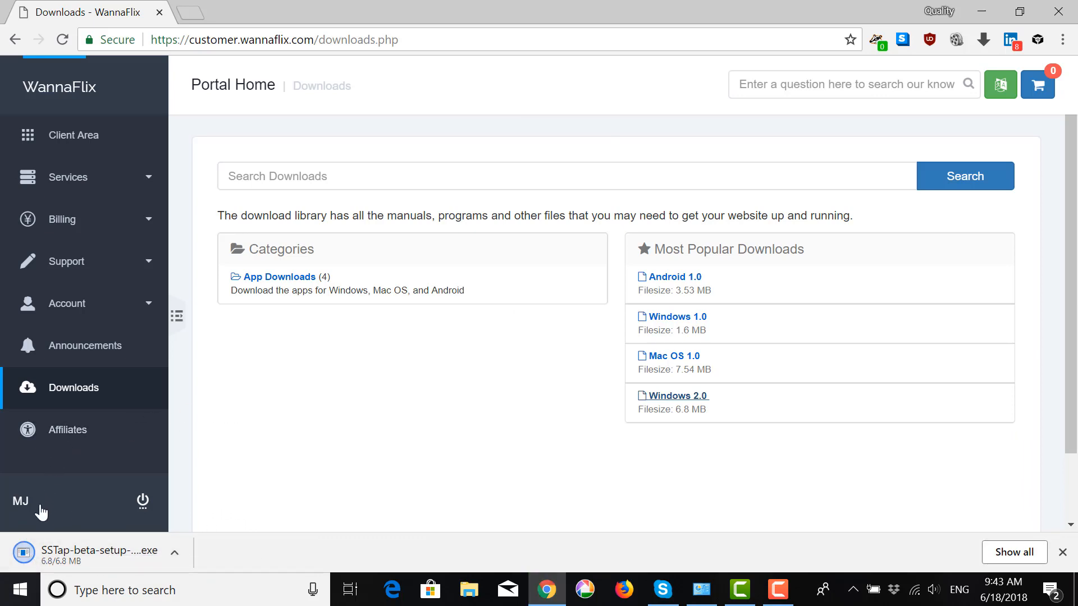
{"action": "mouse_move", "coordinate": [77, 490]}
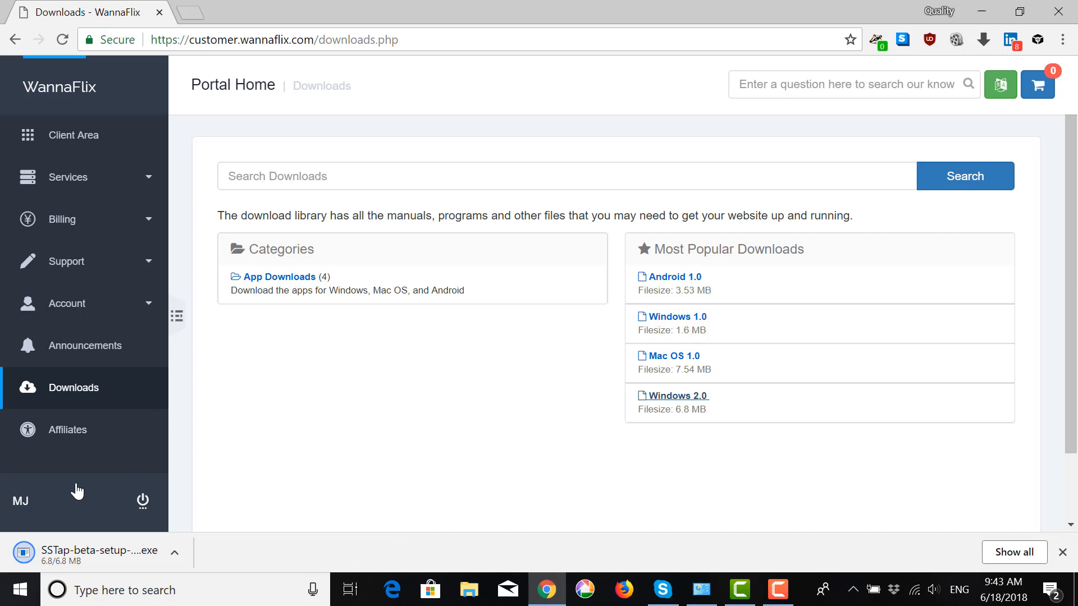
{"action": "mouse_move", "coordinate": [132, 540]}
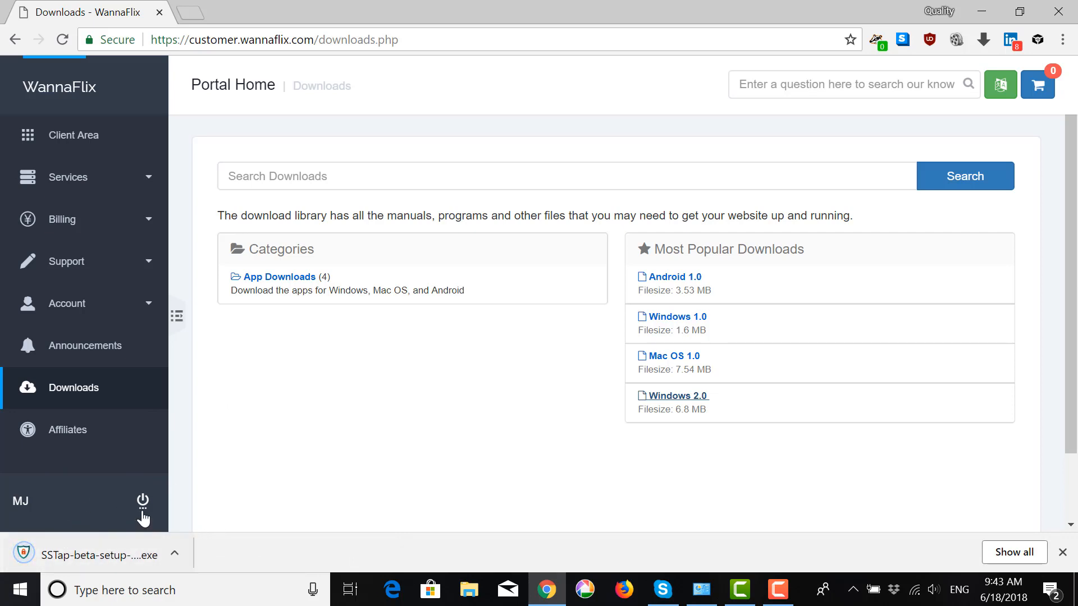
{"action": "mouse_move", "coordinate": [96, 555]}
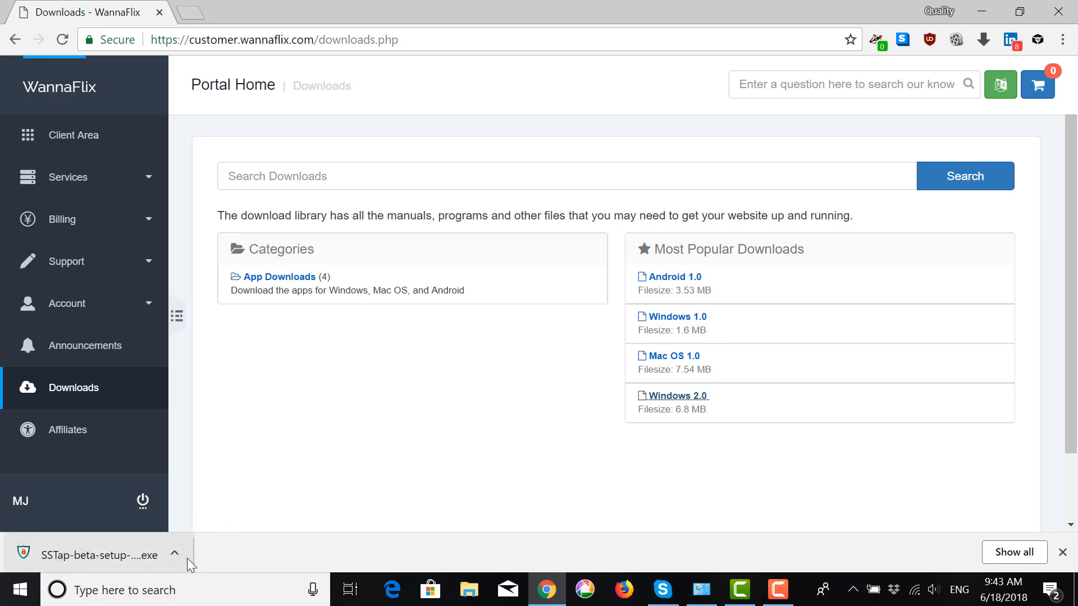
{"action": "left_click", "coordinate": [175, 554]}
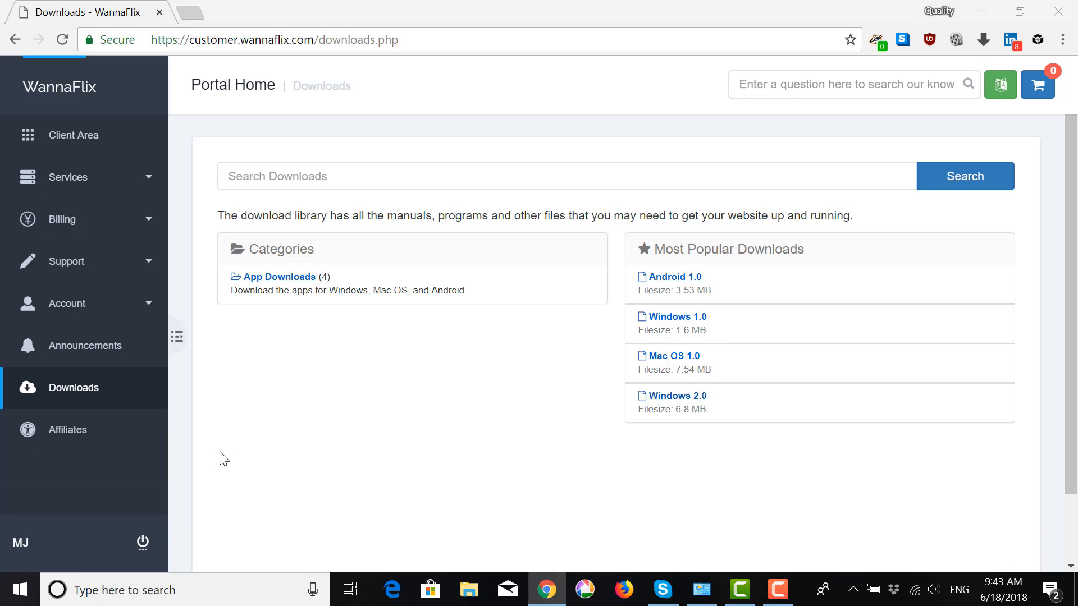
{"action": "mouse_move", "coordinate": [677, 395]}
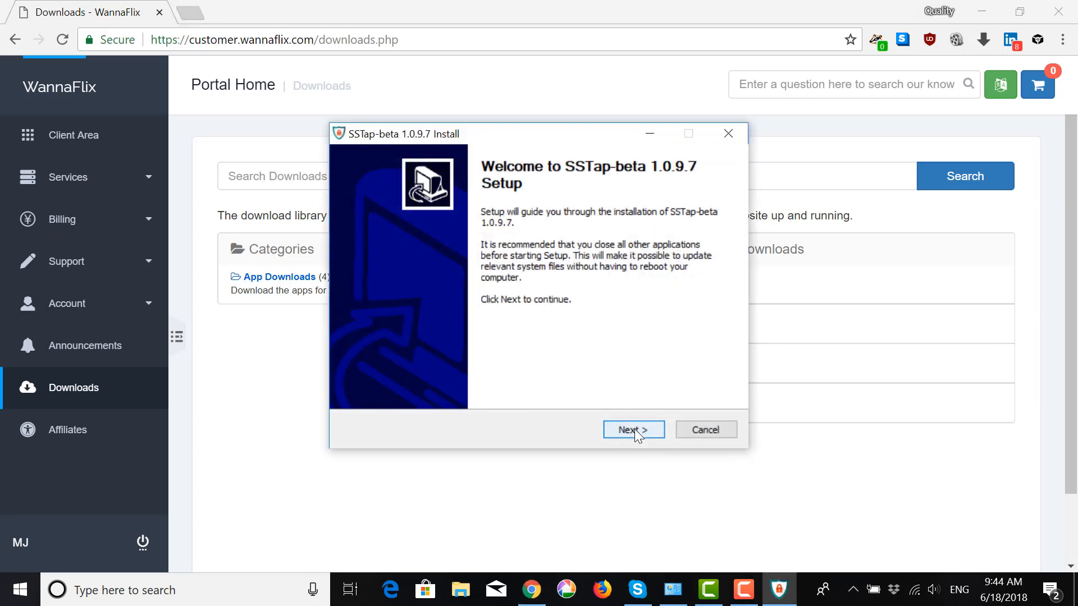
Install SSTap-beta 1.0.9.7 to the default folder and launch it on finishing
{"action": "left_click", "coordinate": [632, 429]}
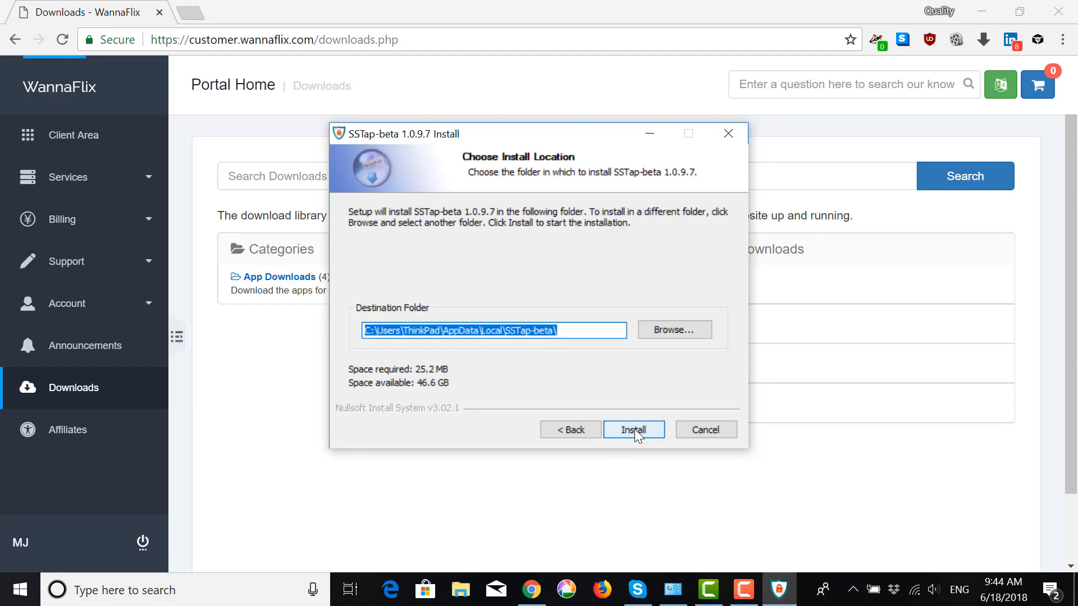
{"action": "left_click", "coordinate": [633, 429]}
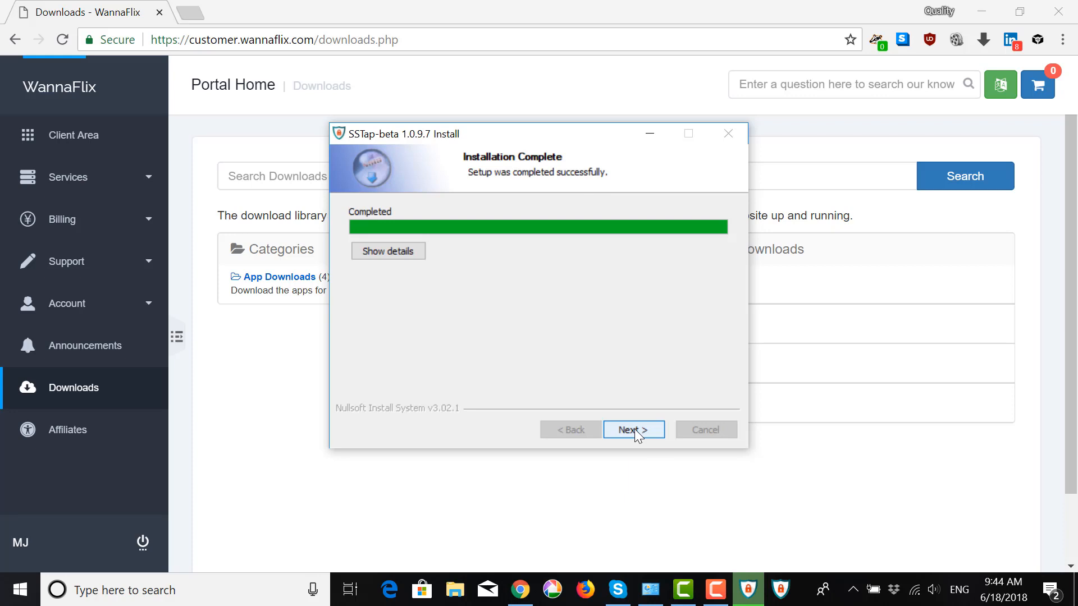
{"action": "left_click", "coordinate": [633, 429]}
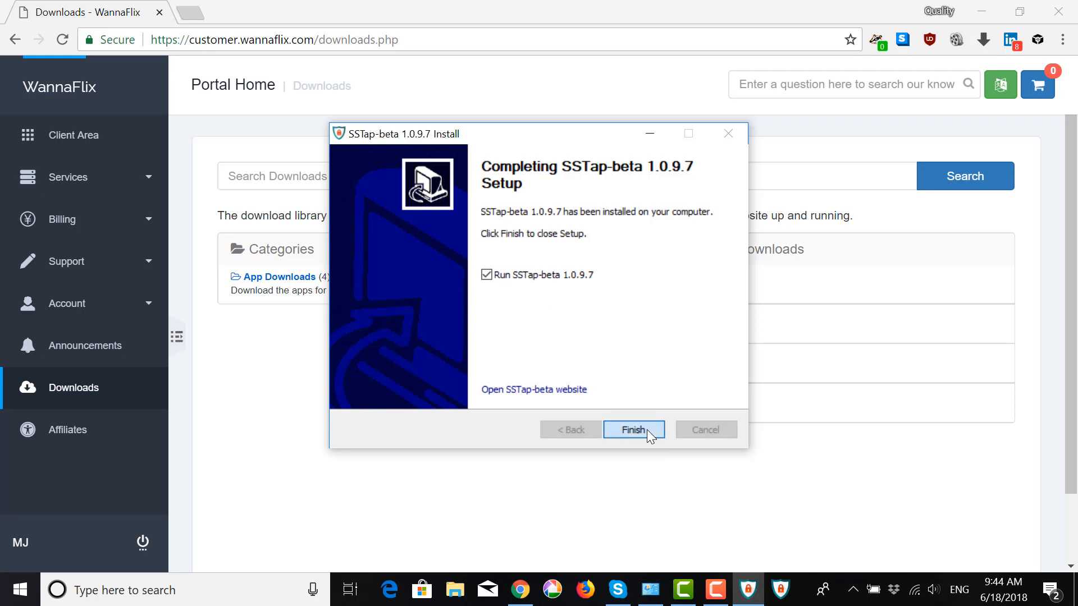
{"action": "left_click", "coordinate": [633, 429]}
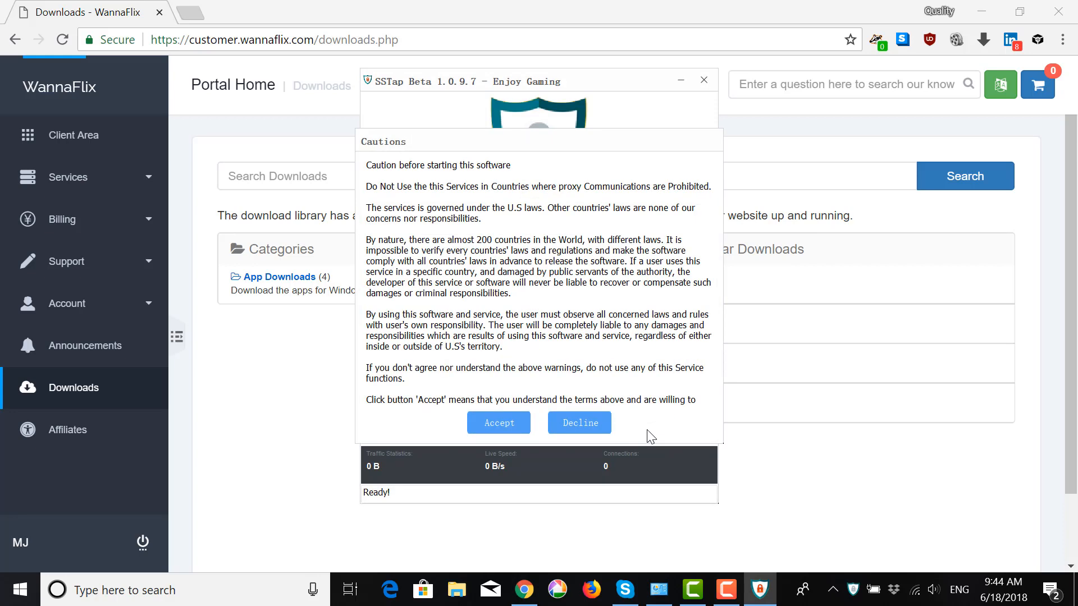
Accept SSTap's usage cautions so the main window appears
{"action": "left_click", "coordinate": [499, 422]}
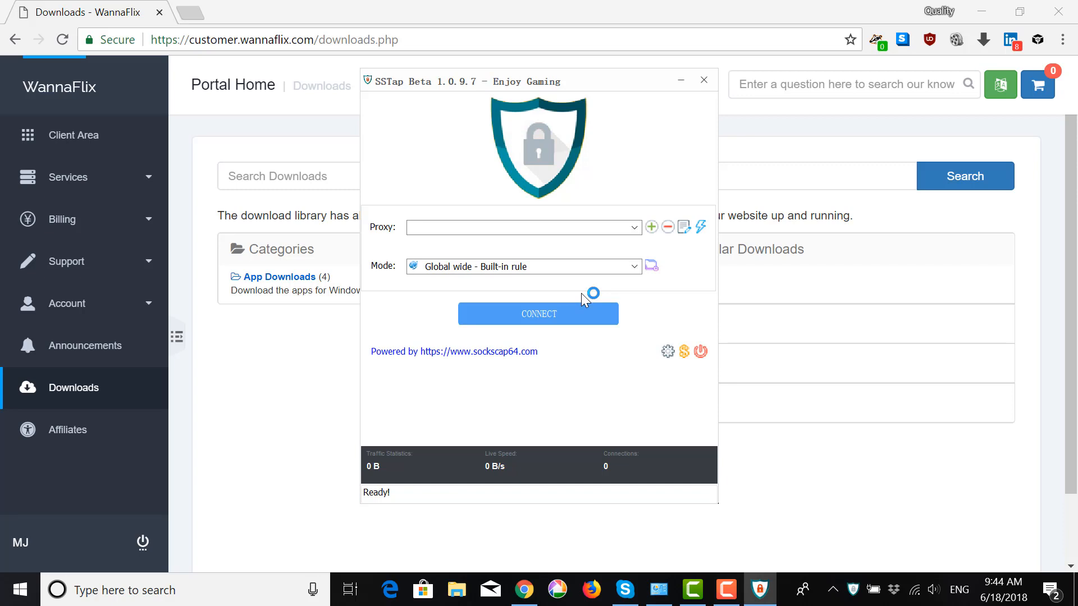
{"action": "mouse_move", "coordinate": [630, 171]}
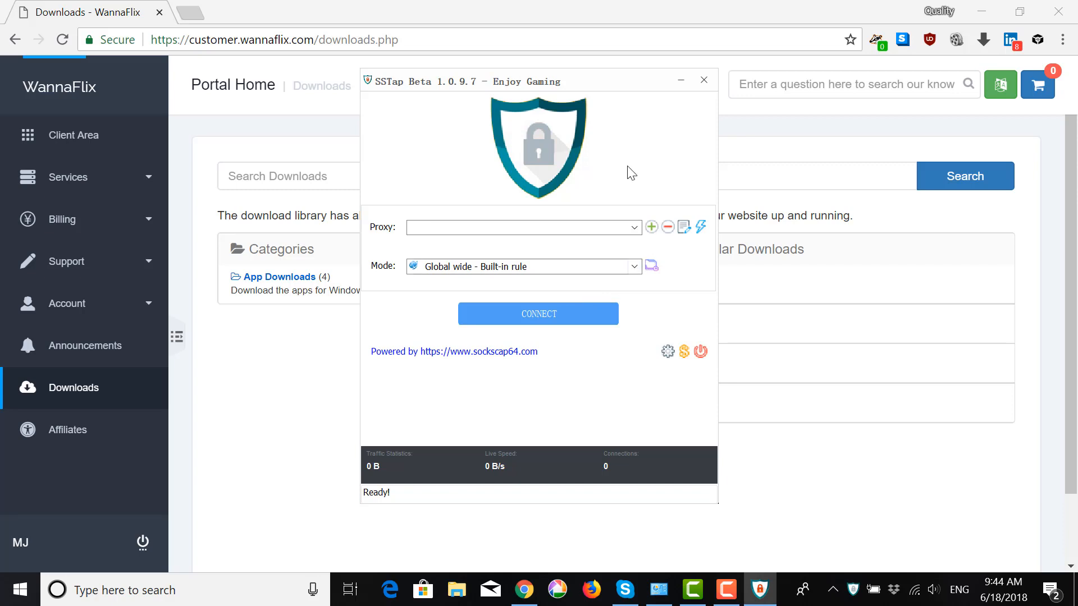
{"action": "mouse_move", "coordinate": [435, 214]}
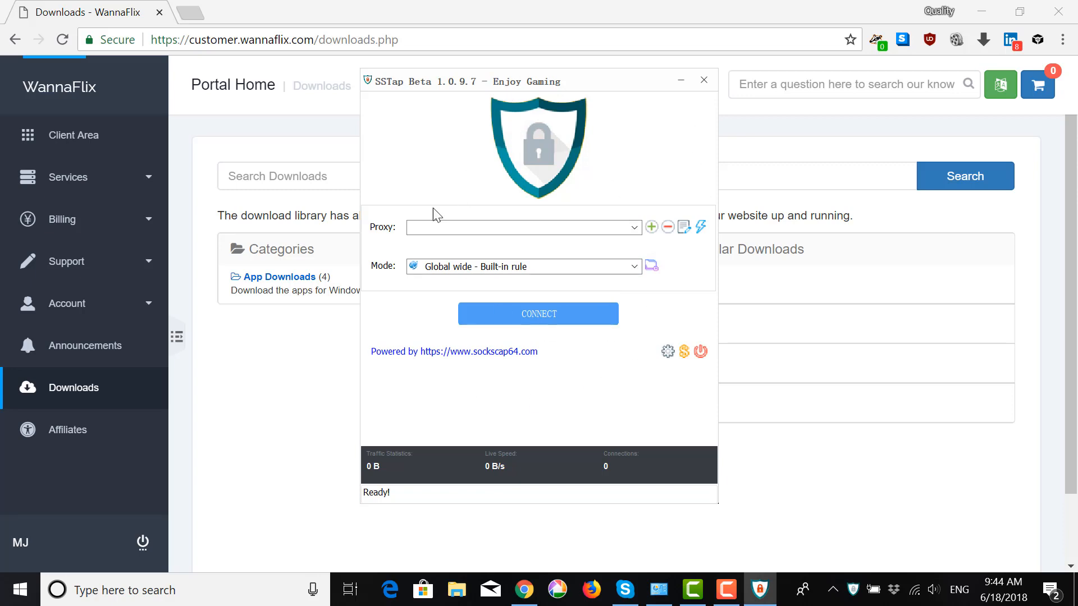
{"action": "mouse_move", "coordinate": [555, 220]}
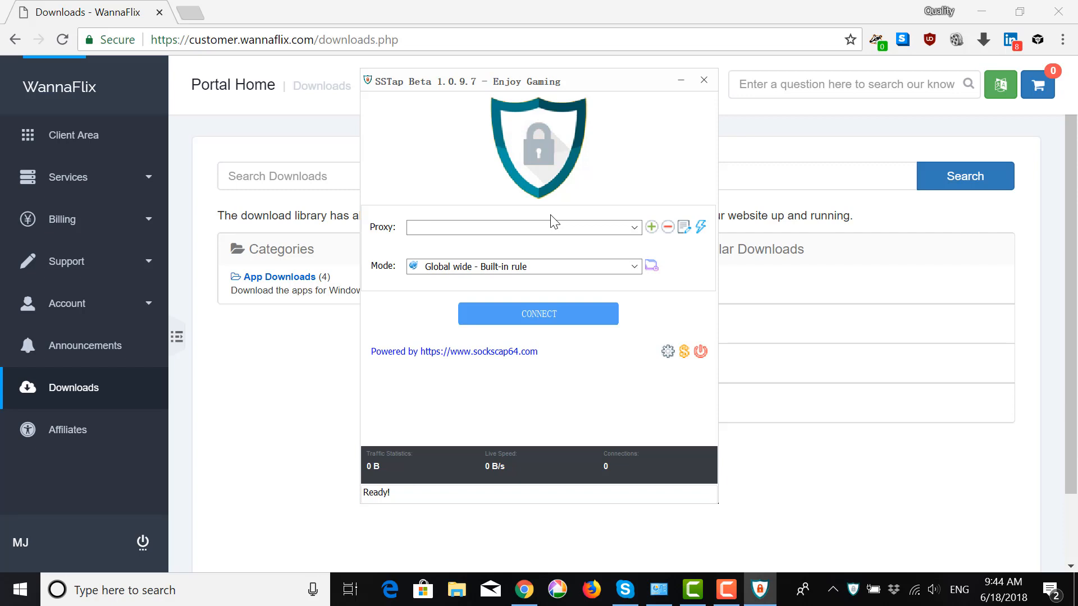
From the Client Area overview, open the Netflix VPN - Premium Plus service details
{"action": "left_click", "coordinate": [703, 80]}
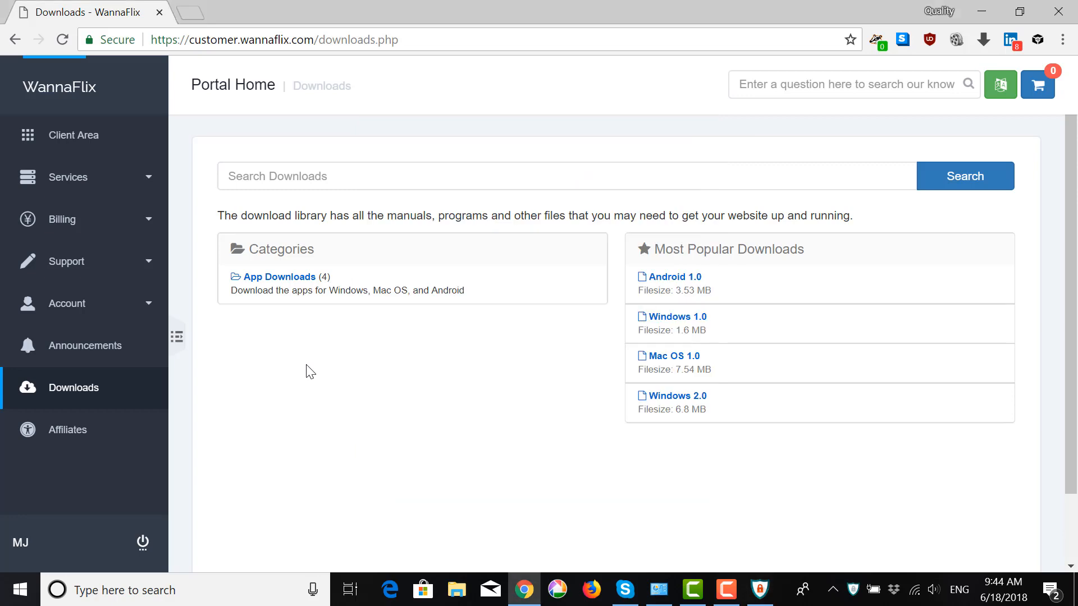
{"action": "mouse_move", "coordinate": [73, 135]}
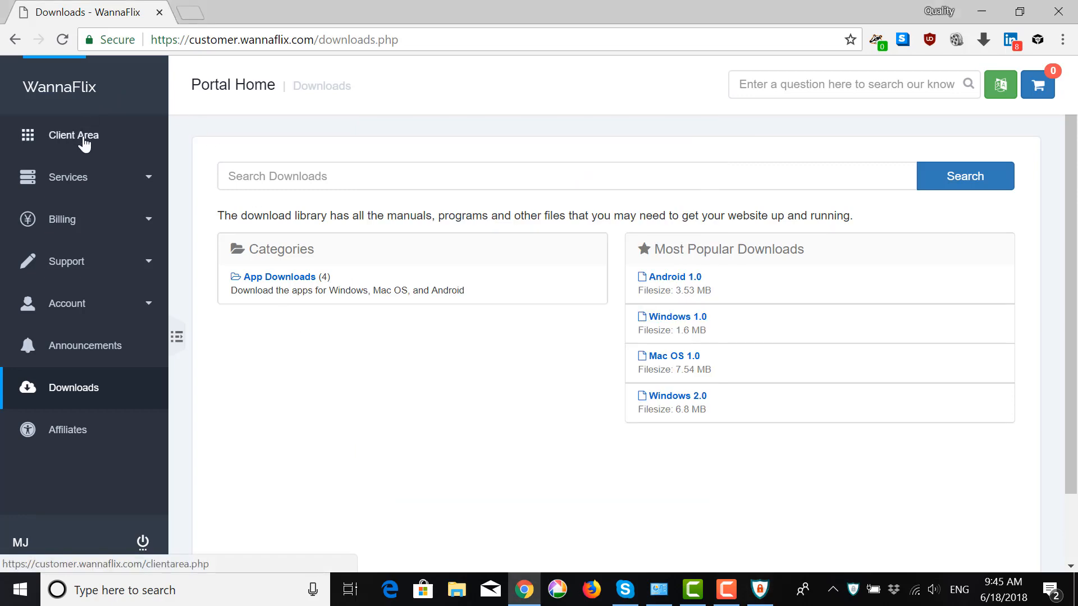
{"action": "left_click", "coordinate": [73, 135]}
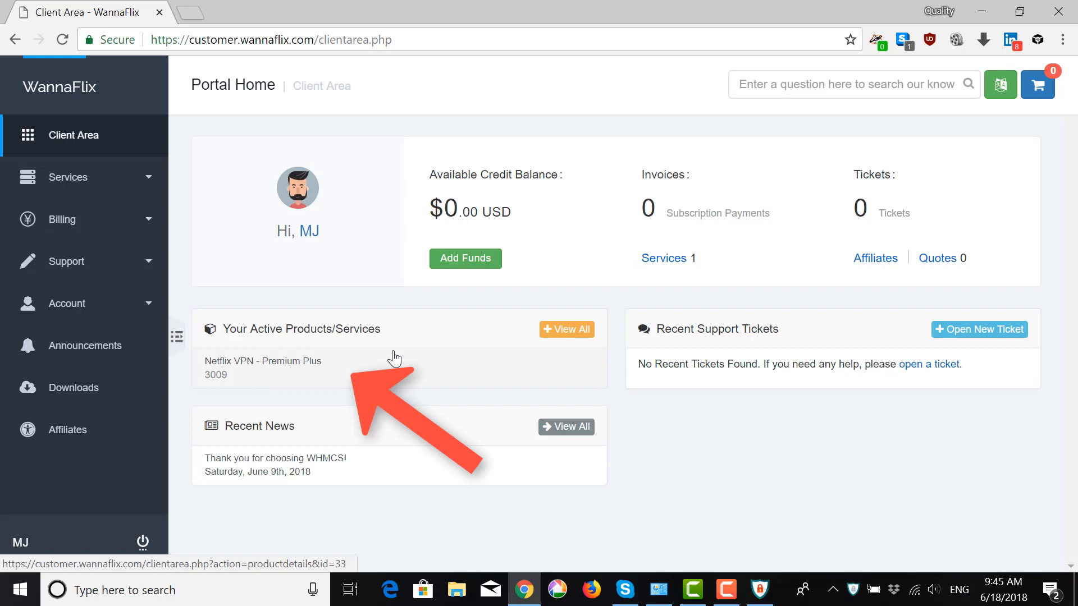
{"action": "left_click", "coordinate": [263, 361]}
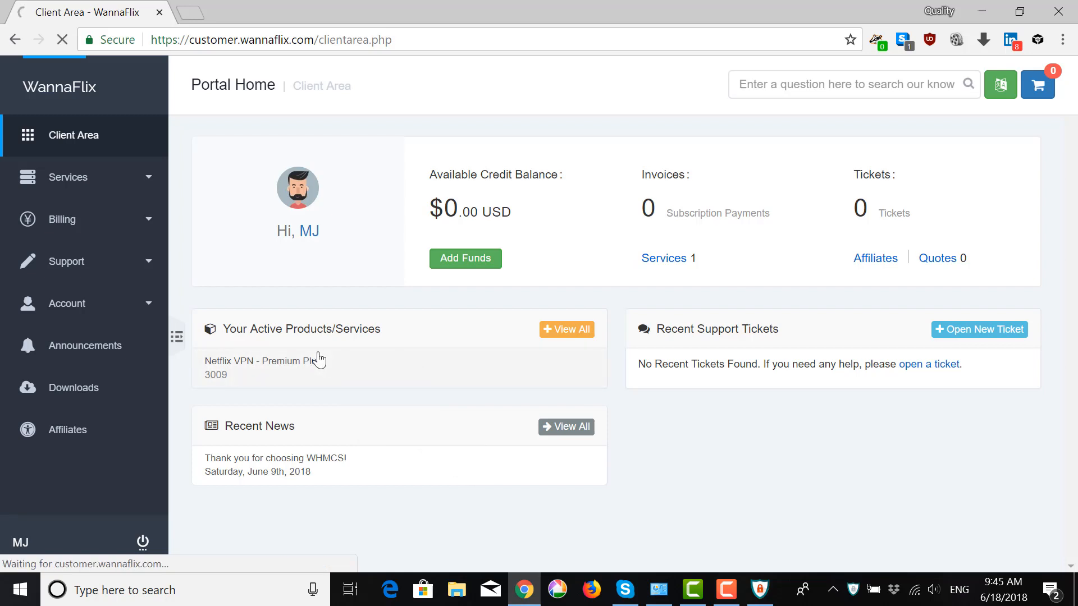
{"action": "left_click", "coordinate": [261, 361]}
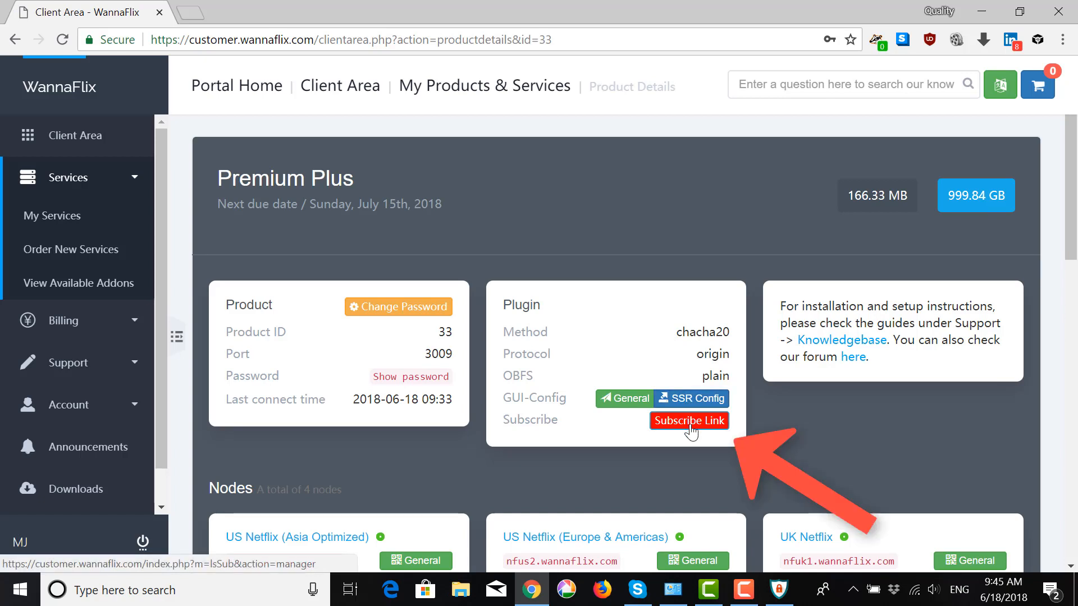
{"action": "left_click", "coordinate": [689, 421]}
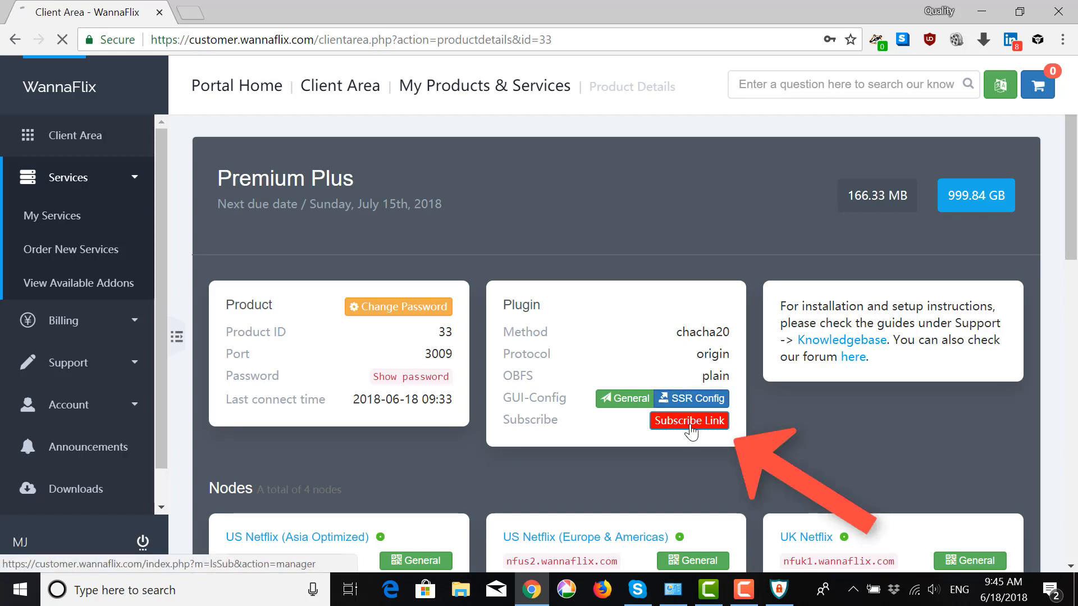
Copy the Premium Plus subscribe link to the clipboard and bring SSTap back to the front
{"action": "left_click", "coordinate": [689, 420]}
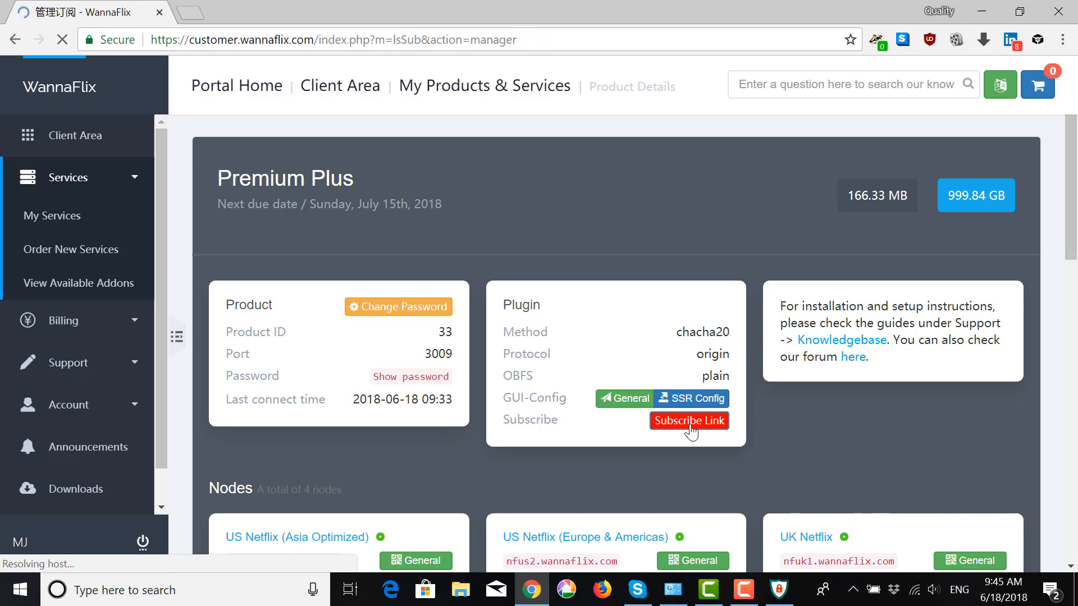
{"action": "left_click", "coordinate": [689, 420]}
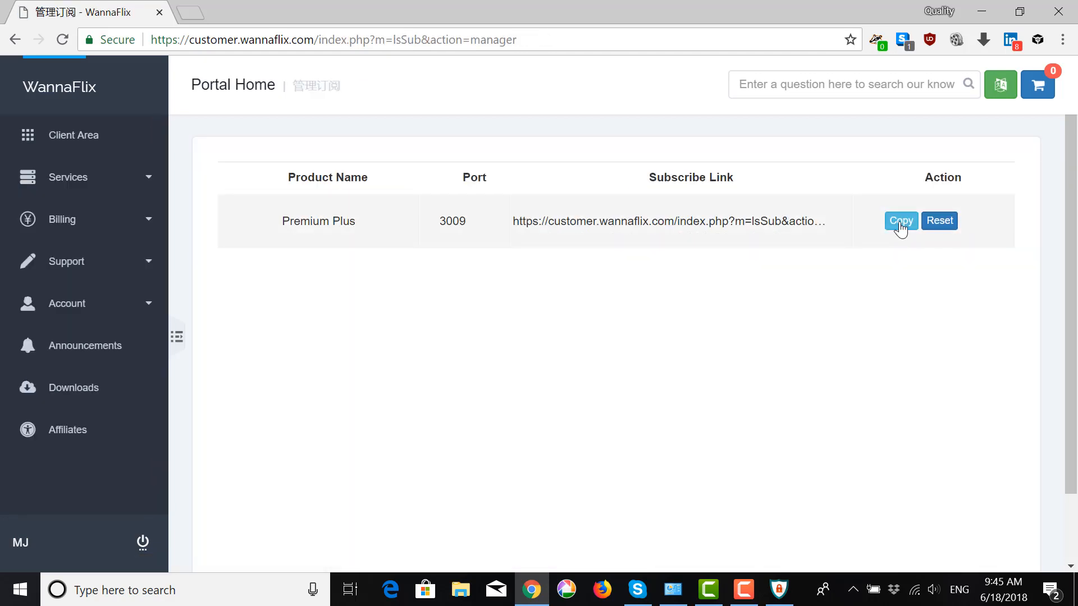
{"action": "left_click", "coordinate": [900, 221]}
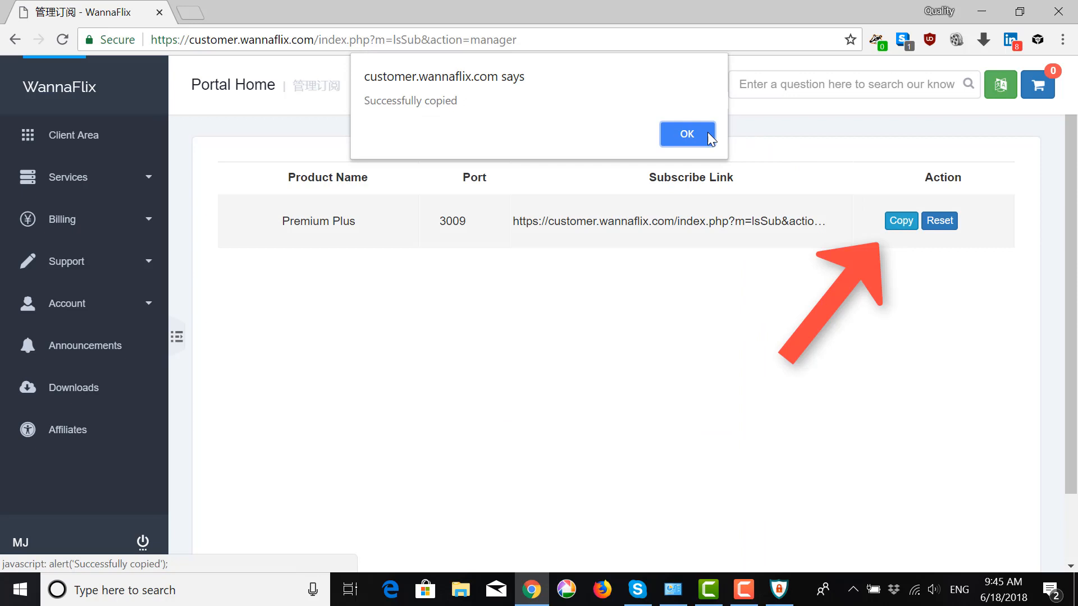
{"action": "left_click", "coordinate": [686, 135]}
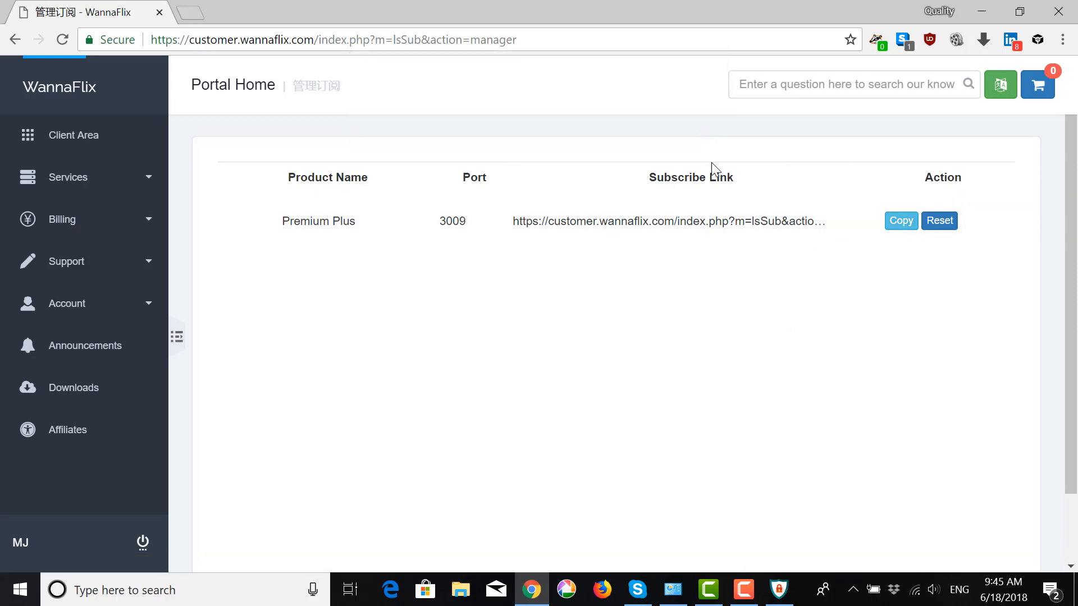
{"action": "mouse_move", "coordinate": [790, 517]}
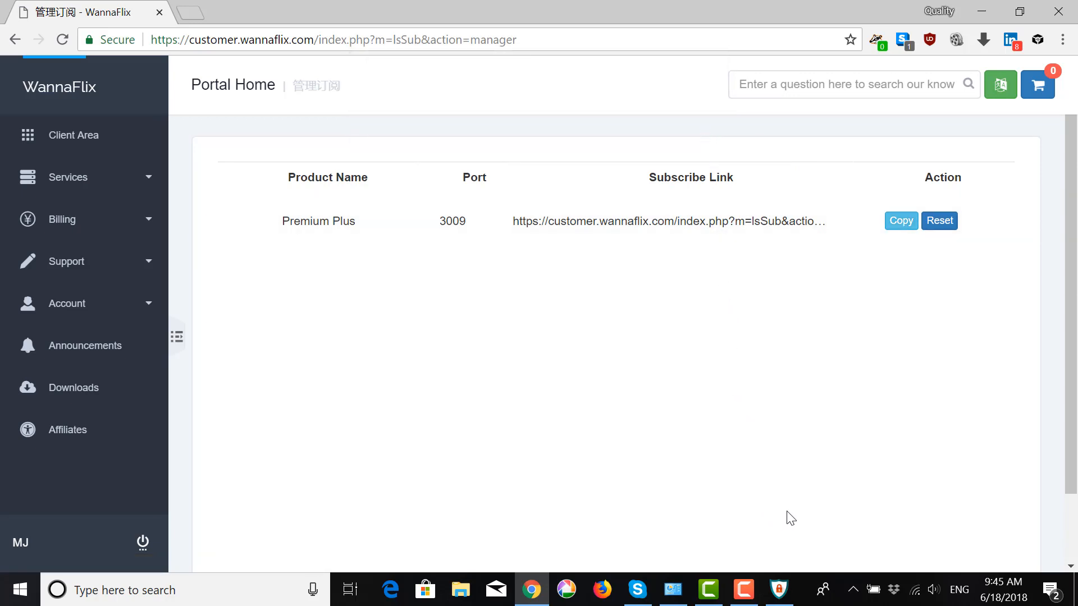
{"action": "left_click", "coordinate": [777, 590]}
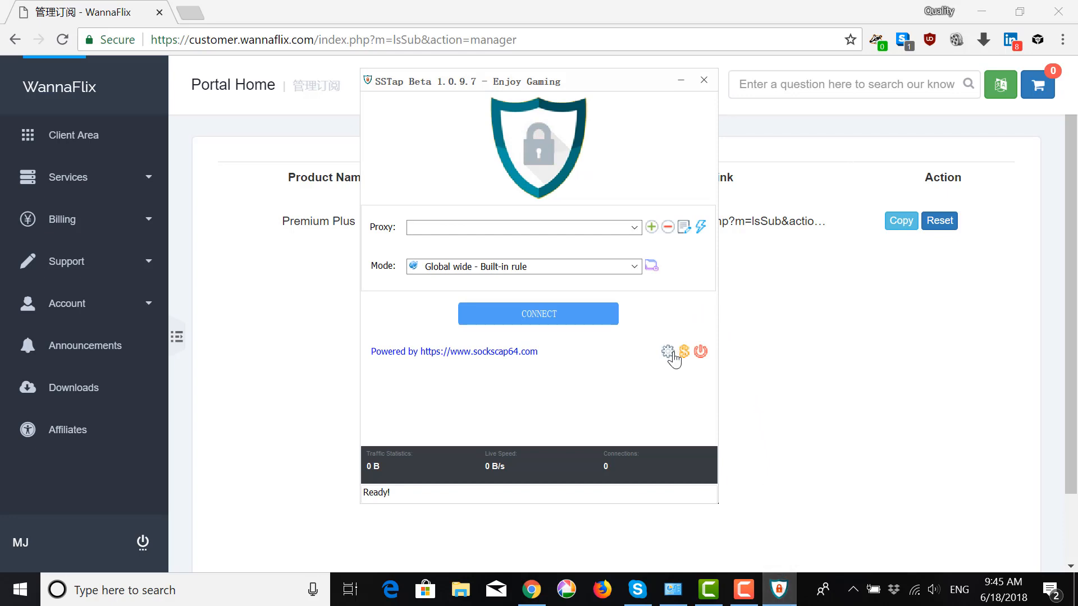
{"action": "mouse_move", "coordinate": [667, 352]}
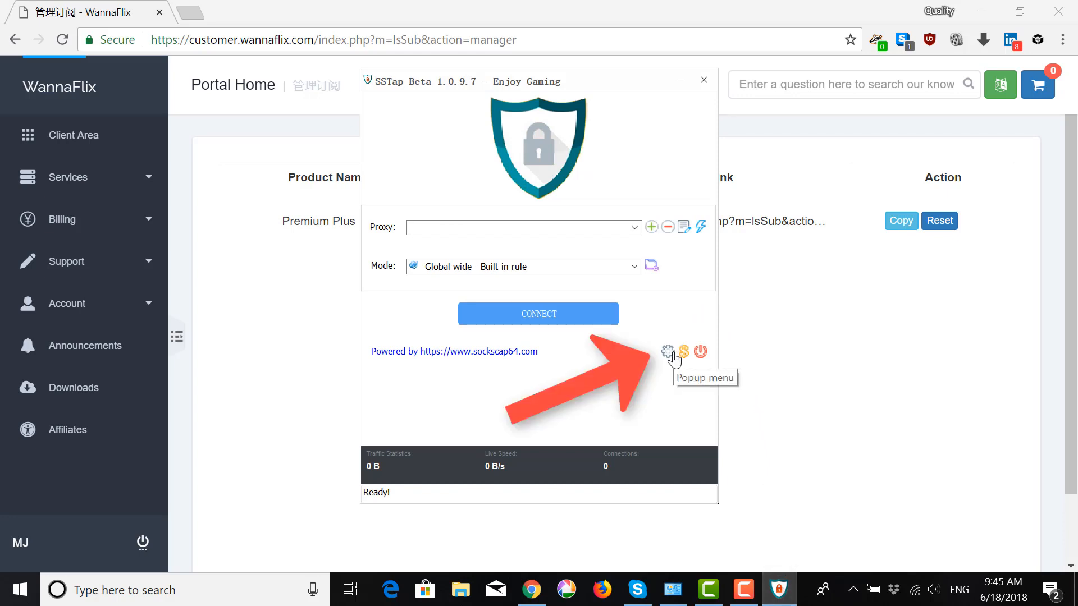
Open SSR Subscriptions management from SSTap's additional functions menu
{"action": "left_click", "coordinate": [667, 352]}
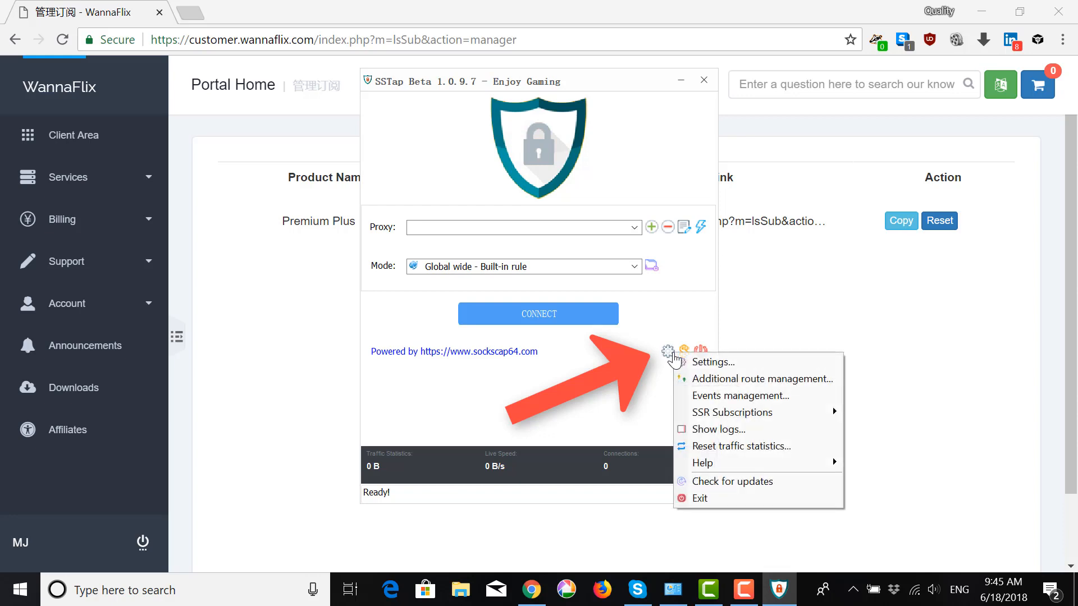
{"action": "mouse_move", "coordinate": [711, 362]}
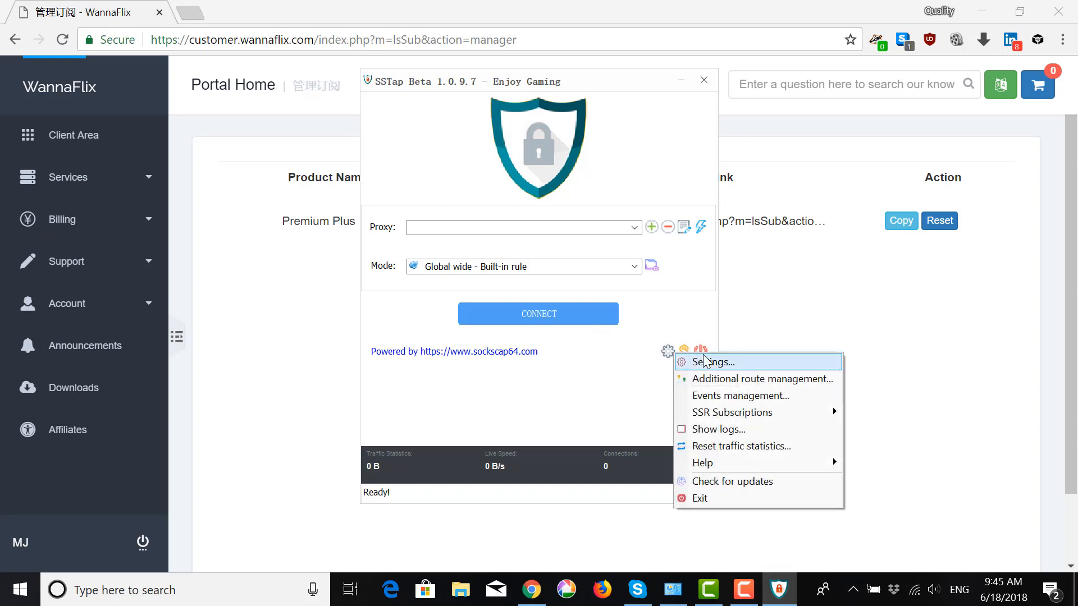
{"action": "mouse_move", "coordinate": [732, 411]}
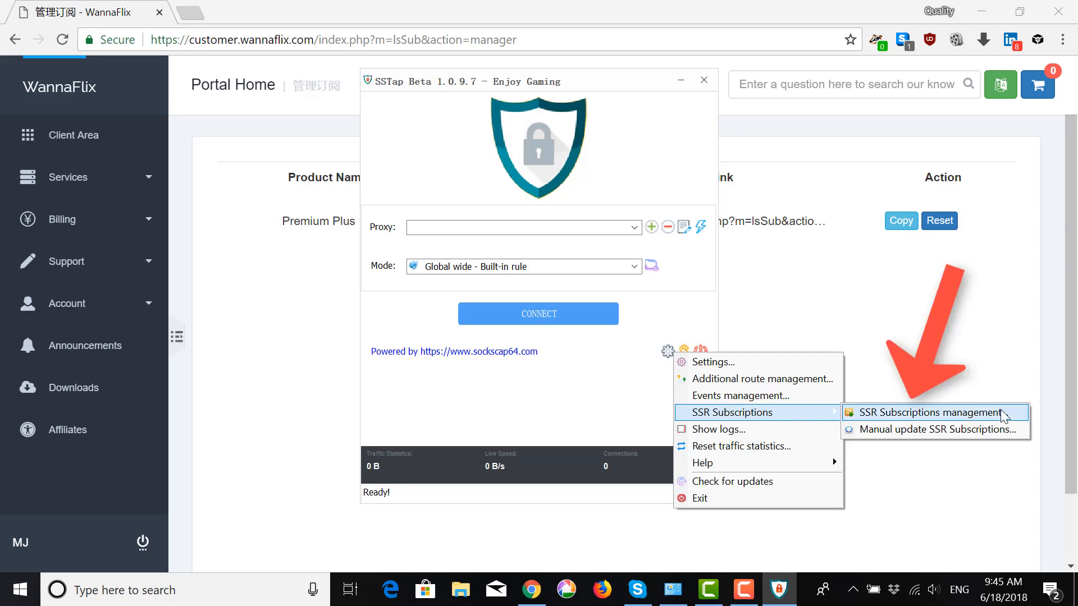
{"action": "left_click", "coordinate": [929, 412]}
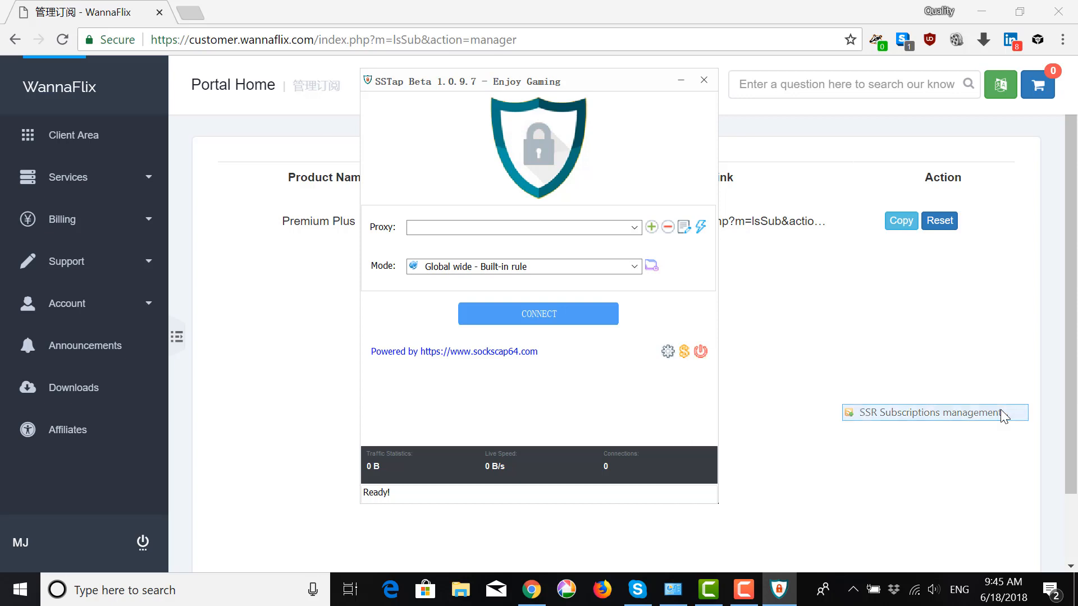
{"action": "left_click", "coordinate": [928, 412]}
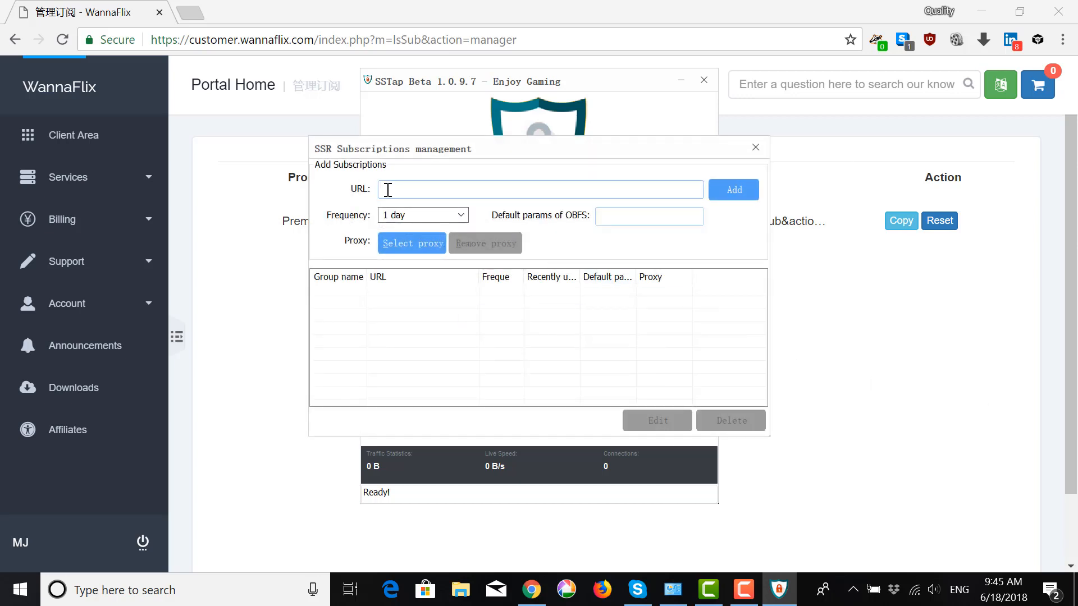
Paste the WannaFlix subscription link, add it, and return to the main window
{"action": "right_click", "coordinate": [539, 189]}
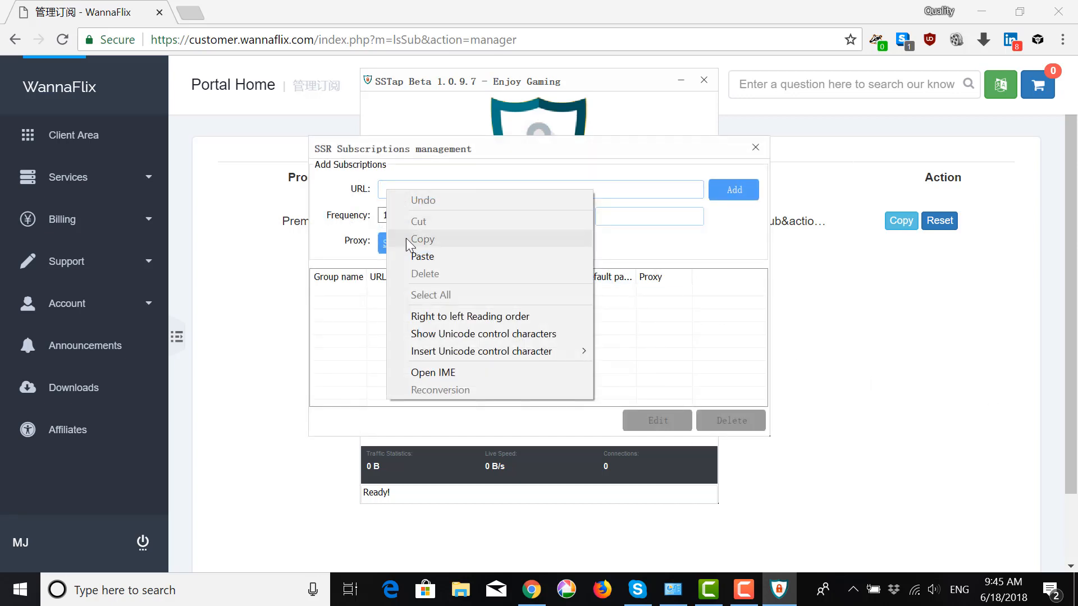
{"action": "left_click", "coordinate": [423, 256]}
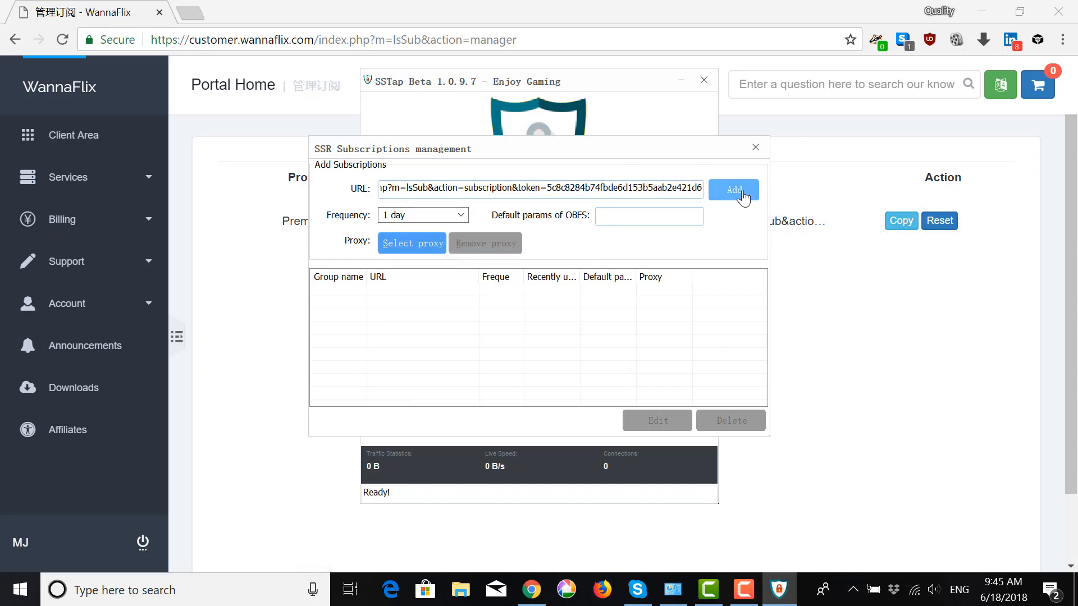
{"action": "left_click", "coordinate": [734, 190]}
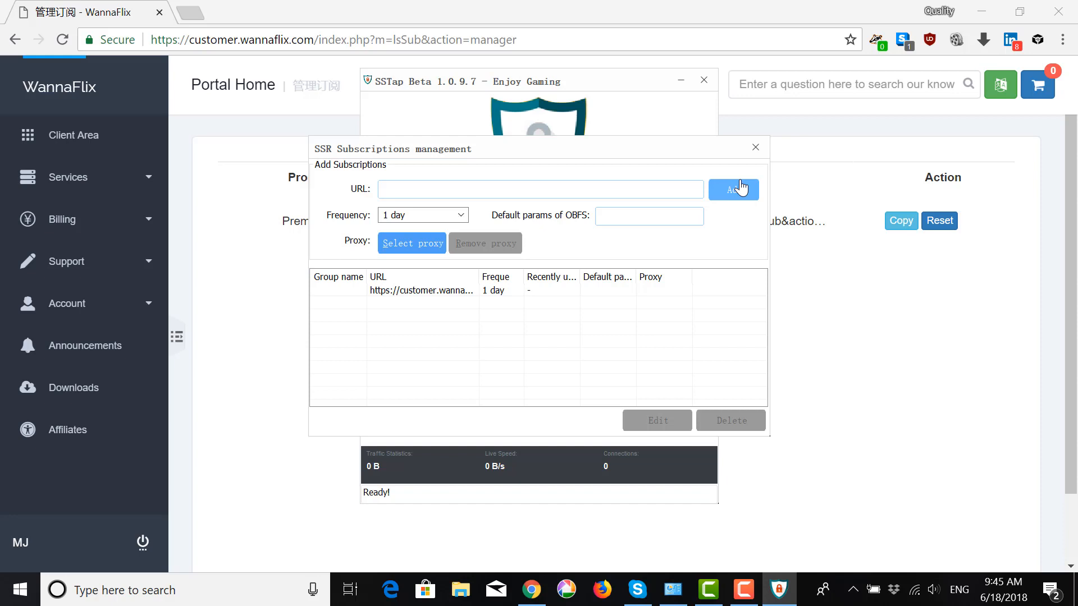
{"action": "left_click", "coordinate": [732, 190]}
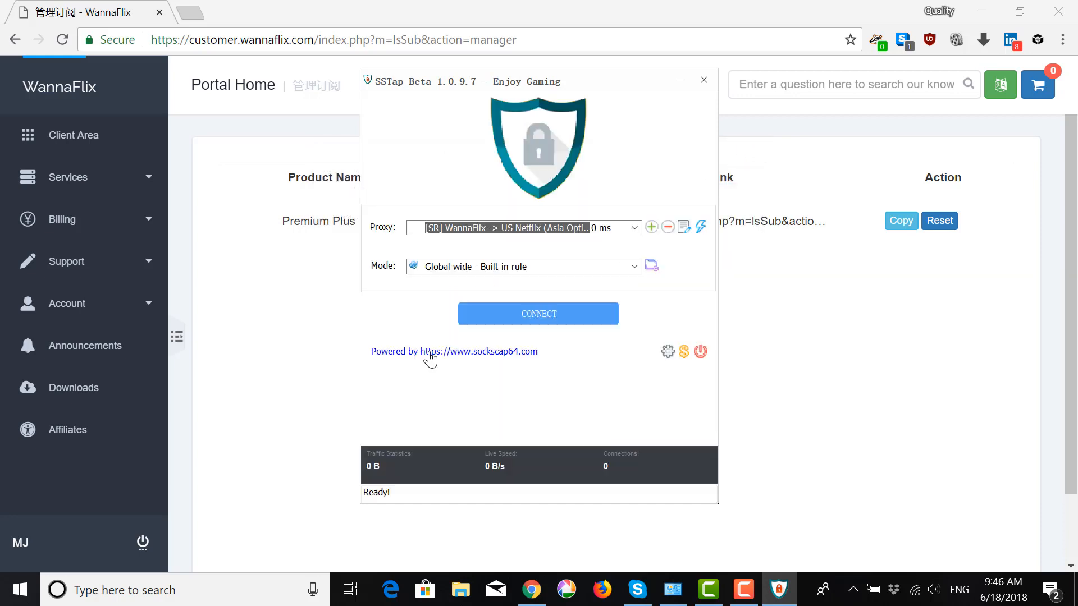
{"action": "mouse_move", "coordinate": [472, 374]}
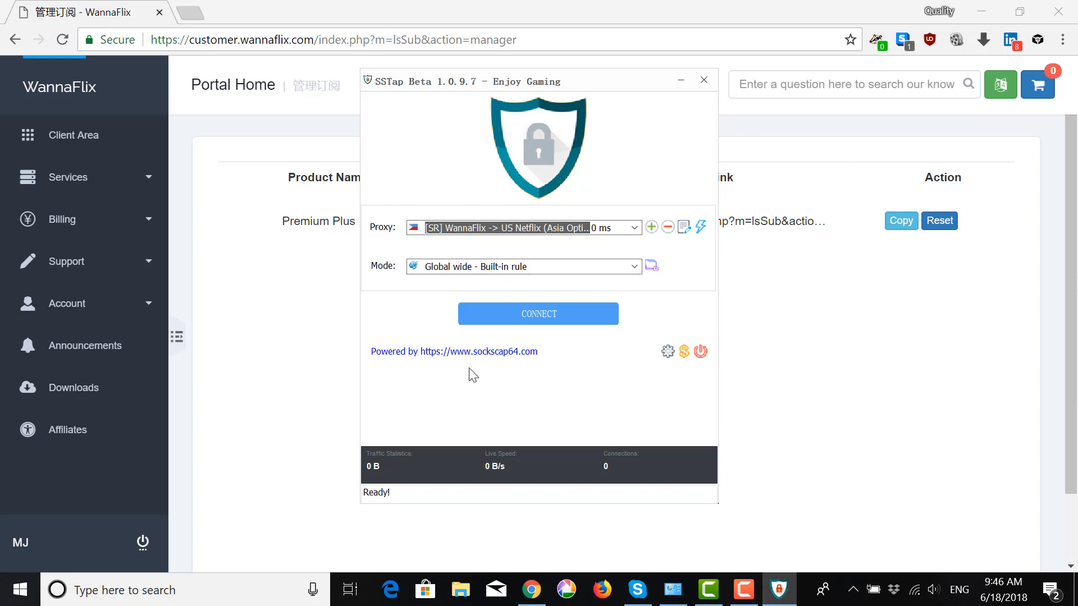
Select the [SR] US Netflix (Europe & Americas) node and connect
{"action": "left_click", "coordinate": [633, 227]}
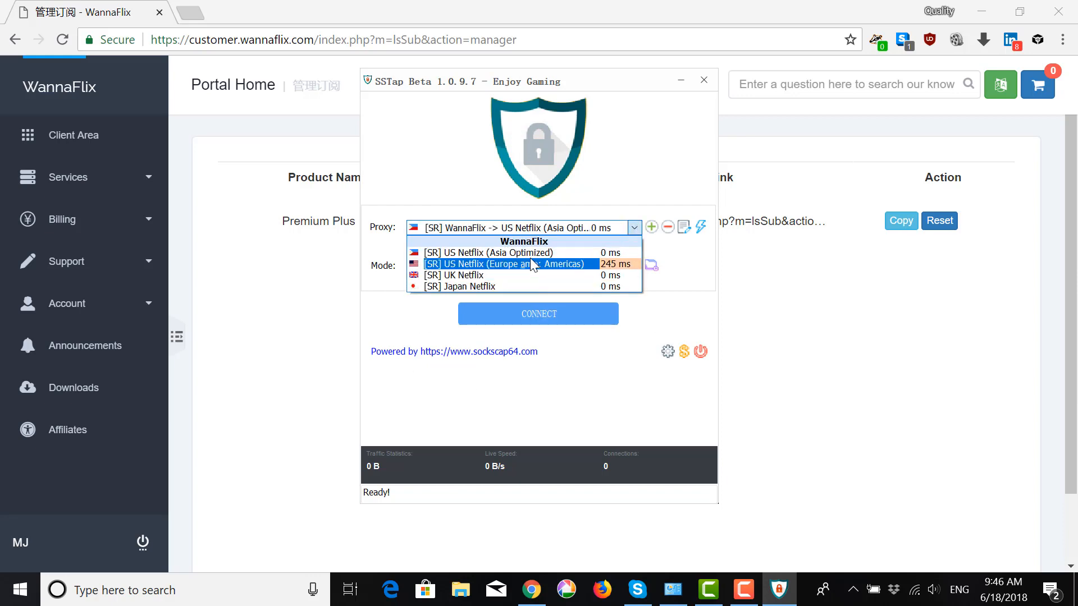
{"action": "mouse_move", "coordinate": [517, 284]}
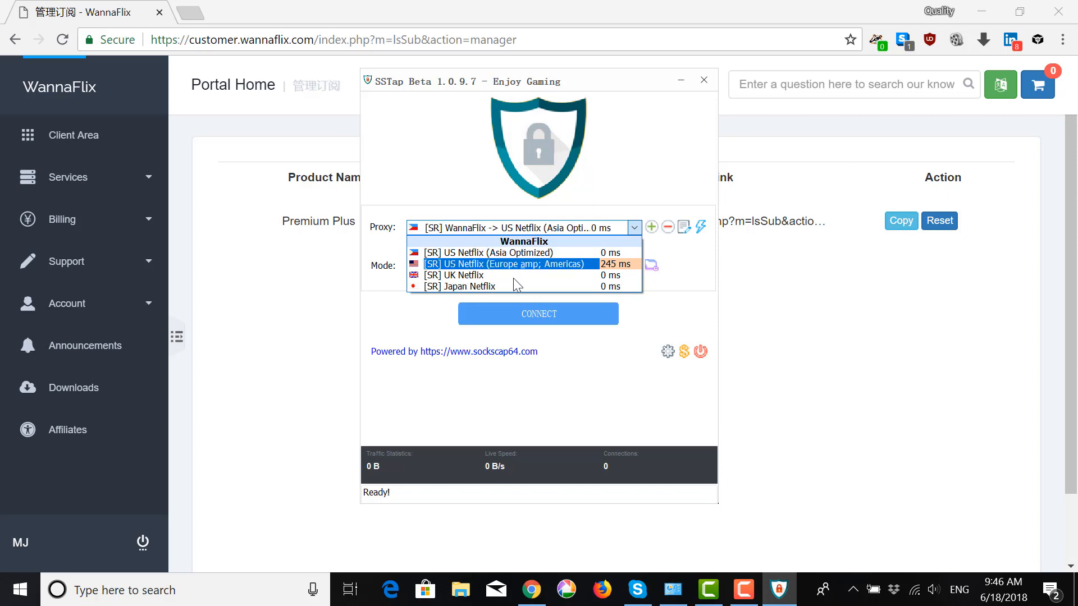
{"action": "left_click", "coordinate": [506, 263]}
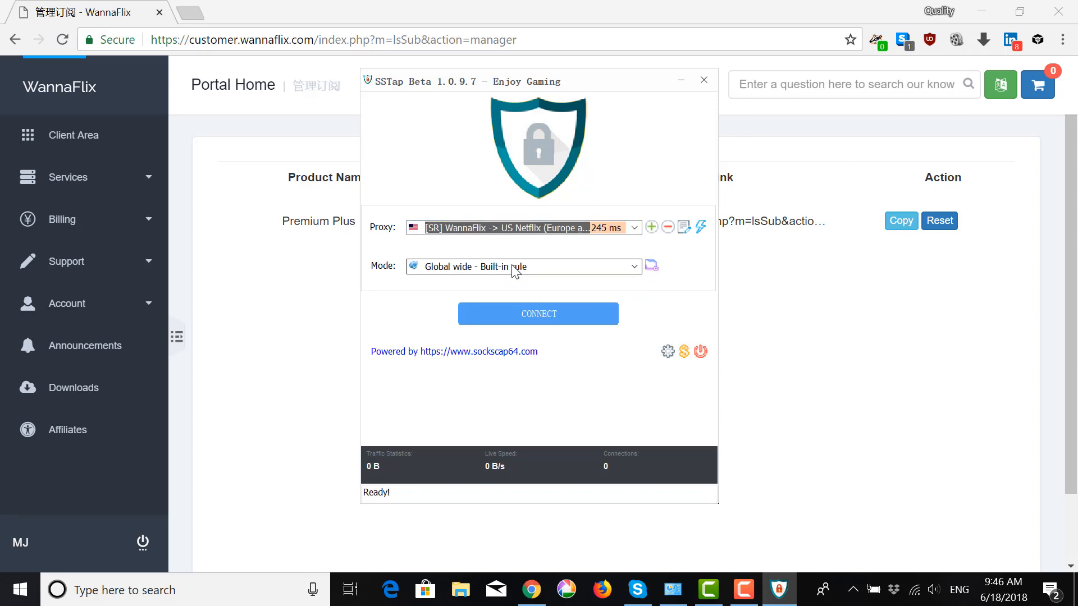
{"action": "mouse_move", "coordinate": [539, 313]}
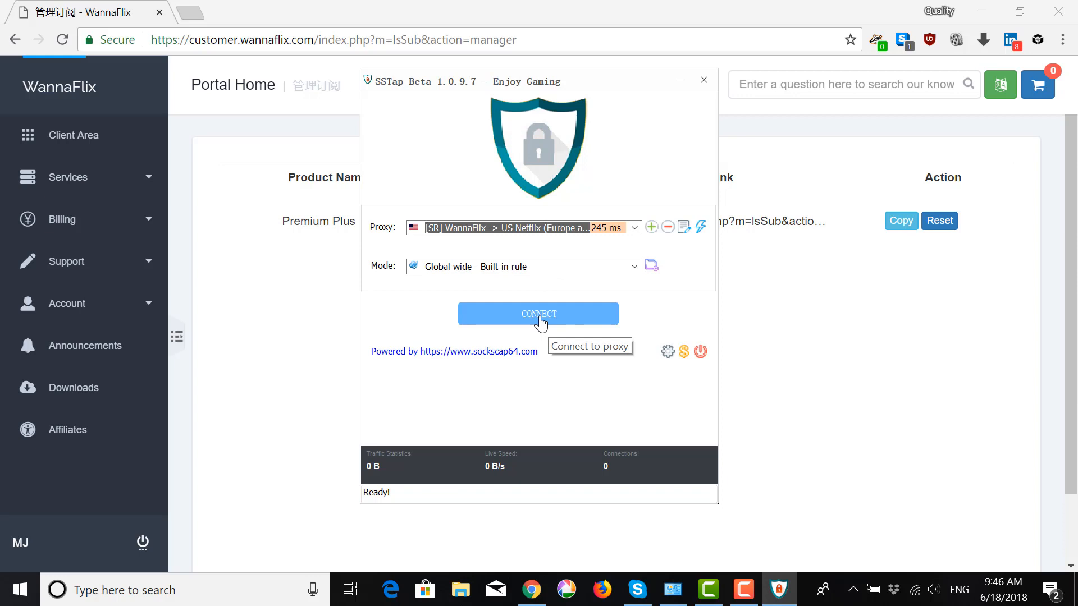
{"action": "left_click", "coordinate": [538, 314]}
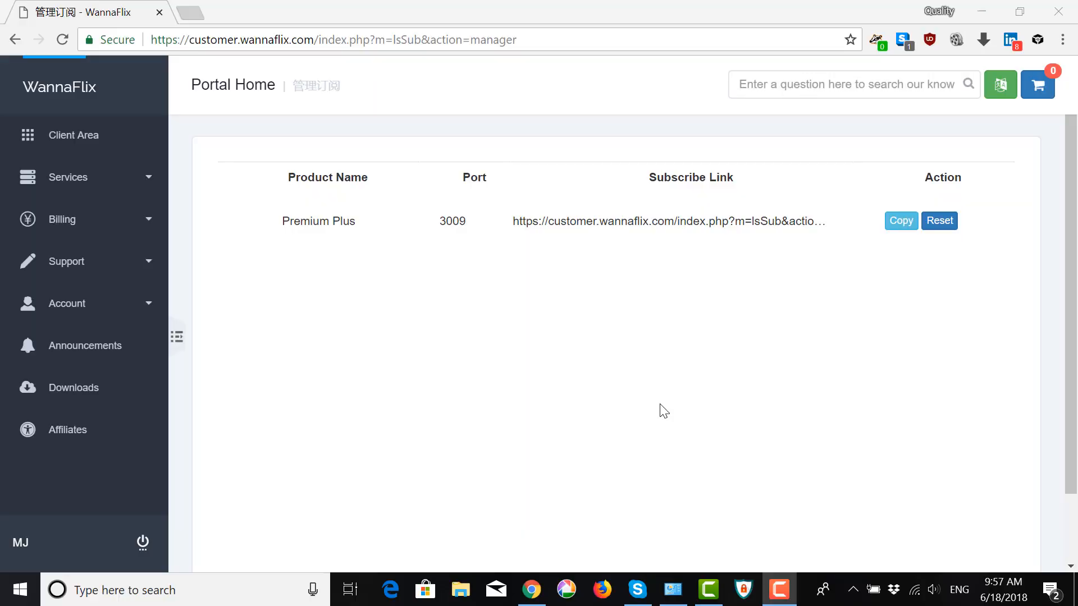
{"action": "mouse_move", "coordinate": [806, 441]}
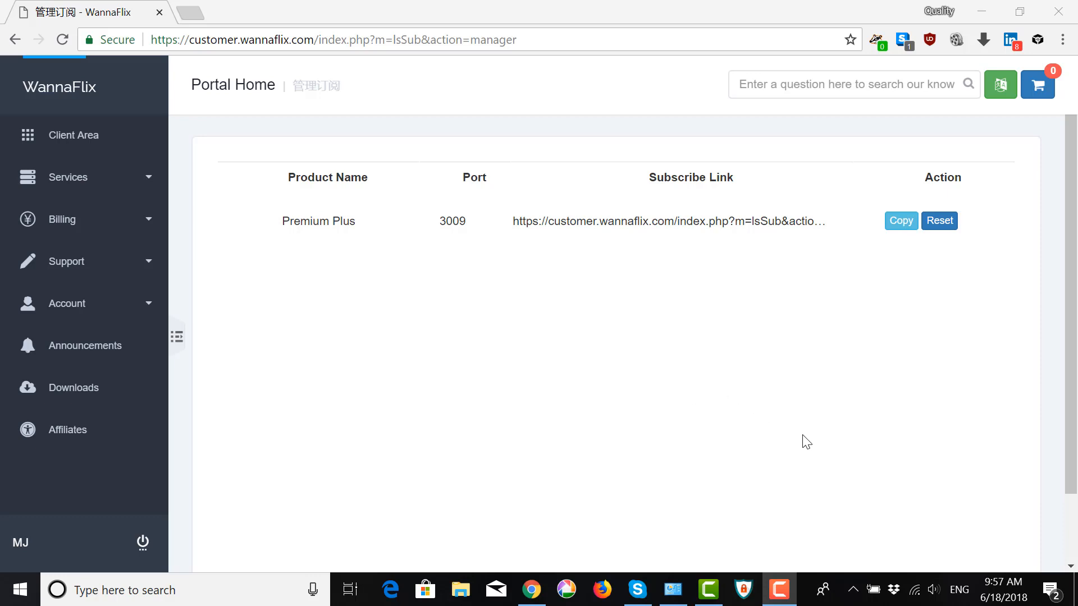
{"action": "mouse_move", "coordinate": [1031, 563]}
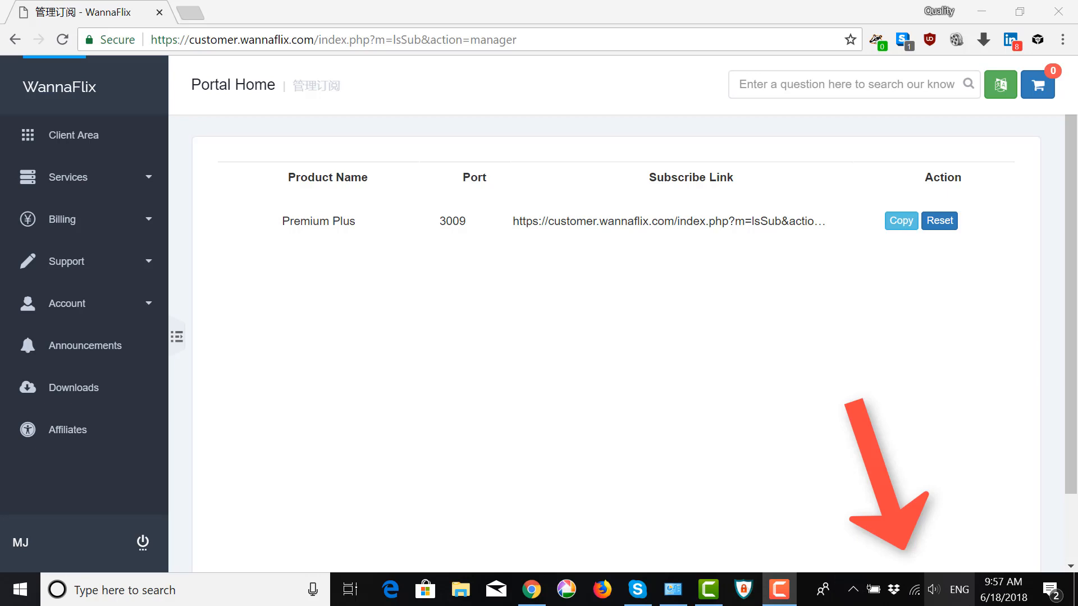
{"action": "mouse_move", "coordinate": [911, 551]}
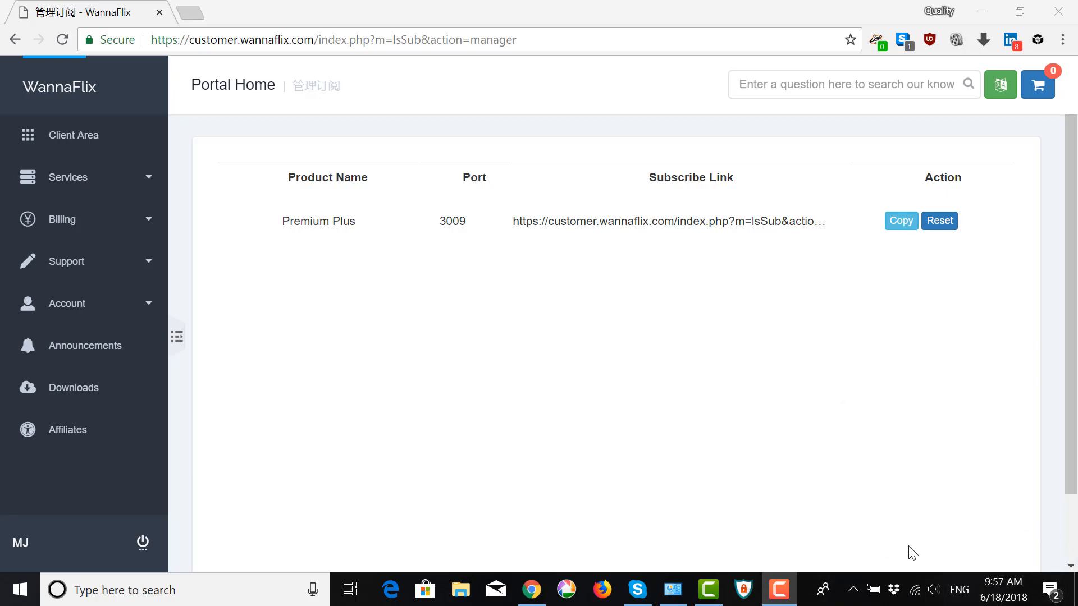
{"action": "mouse_move", "coordinate": [852, 589]}
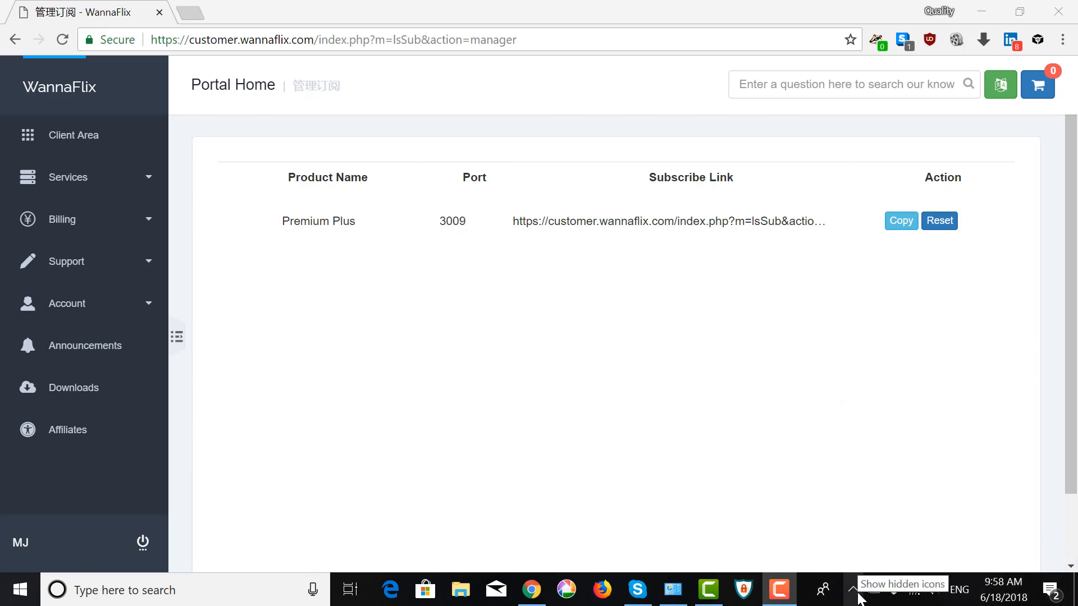
Reopen SSTap from the hidden tray icons, now showing Connected
{"action": "left_click", "coordinate": [852, 589]}
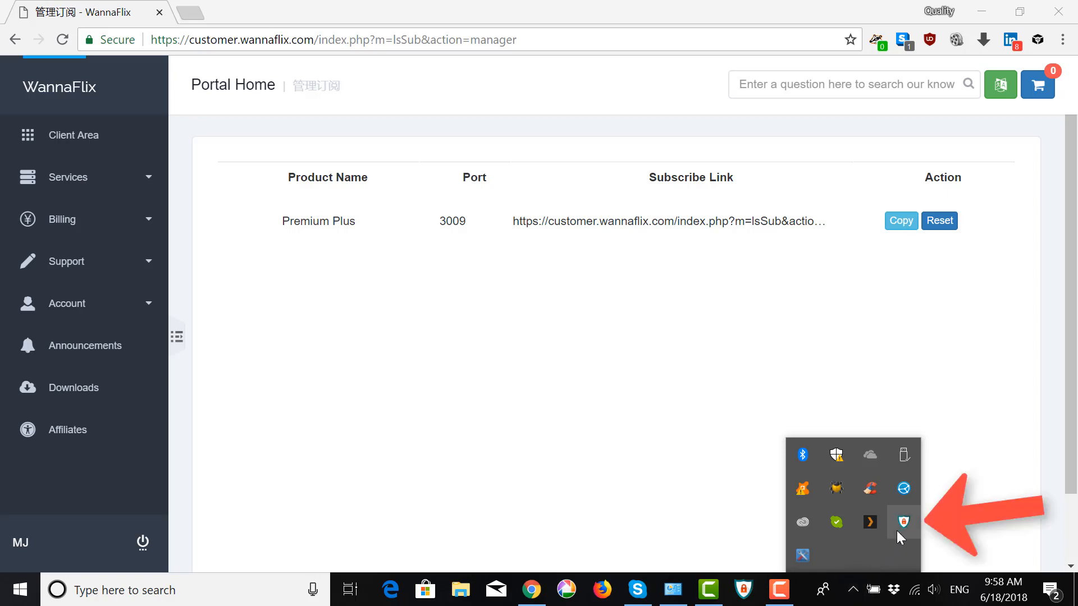
{"action": "mouse_move", "coordinate": [903, 523]}
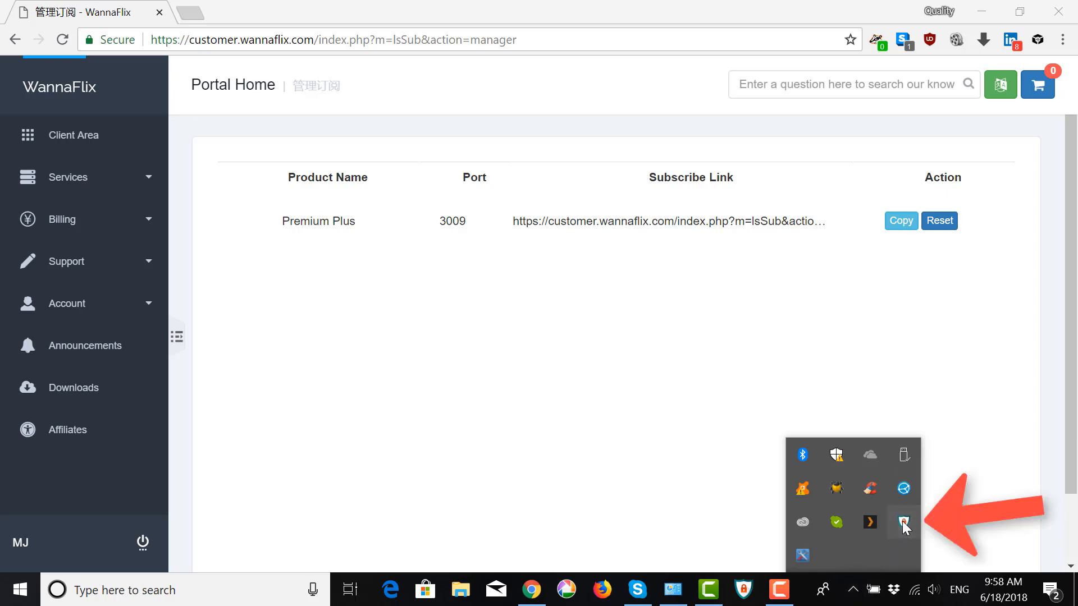
{"action": "left_click", "coordinate": [904, 523]}
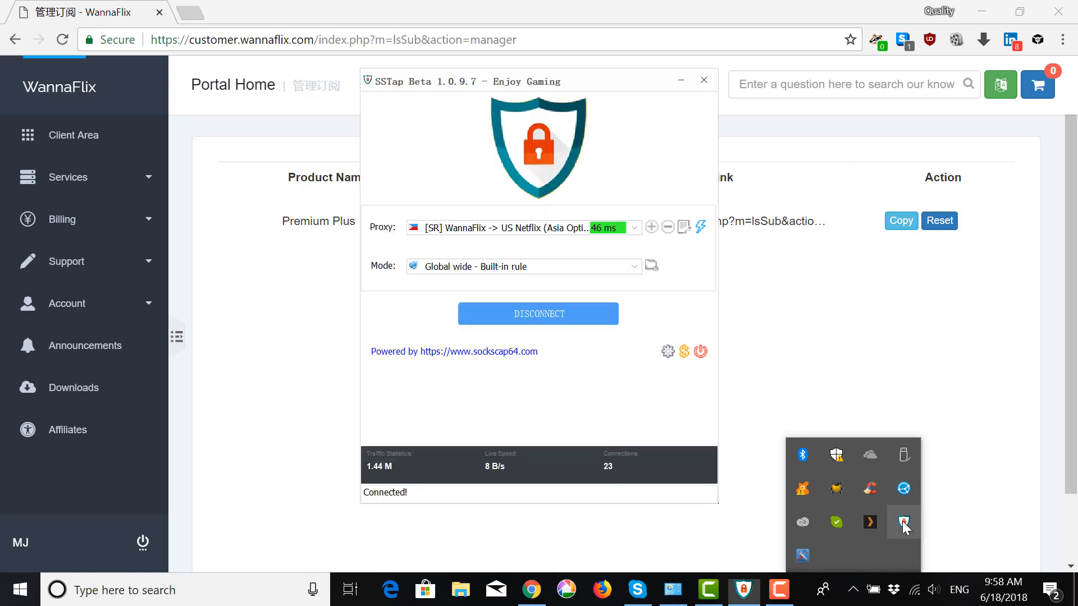
{"action": "mouse_move", "coordinate": [412, 124]}
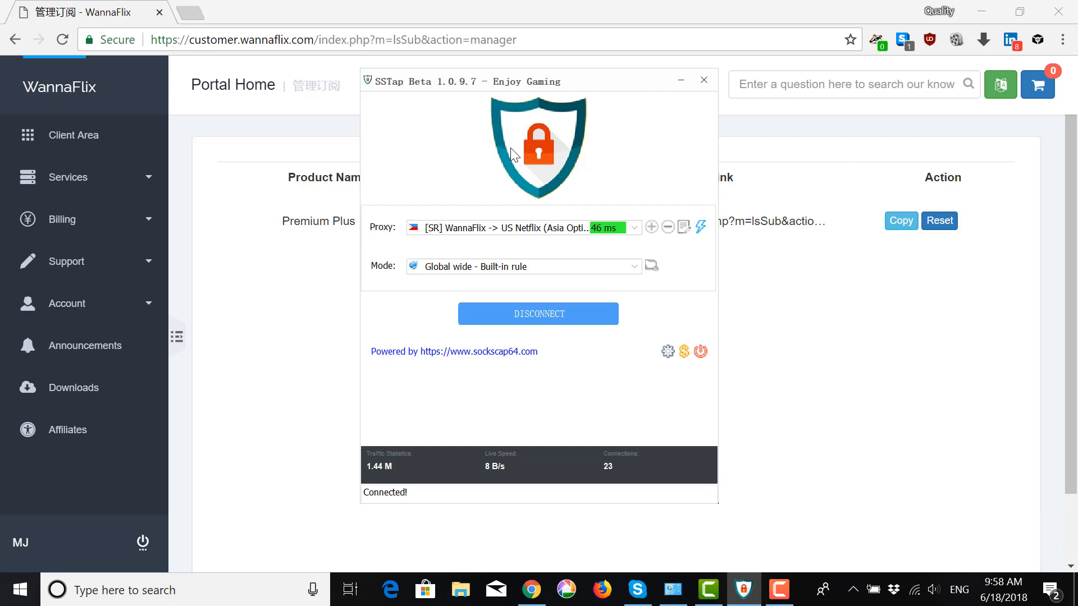
{"action": "mouse_move", "coordinate": [543, 174]}
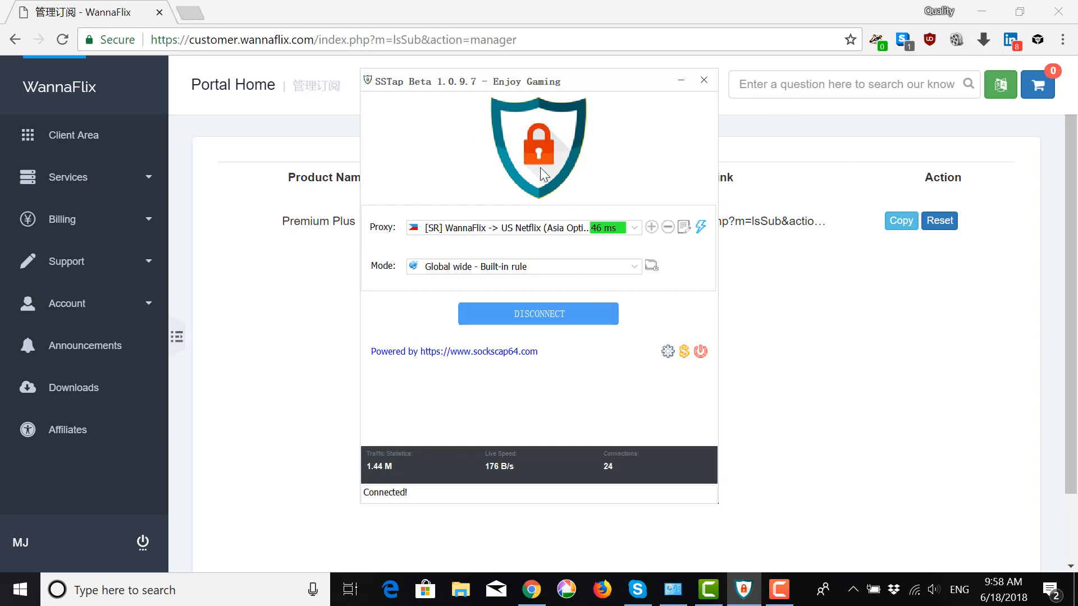
Disconnect from the WannaFlix US Netflix node, leaving SSTap in the Disconnected state
{"action": "left_click", "coordinate": [539, 313]}
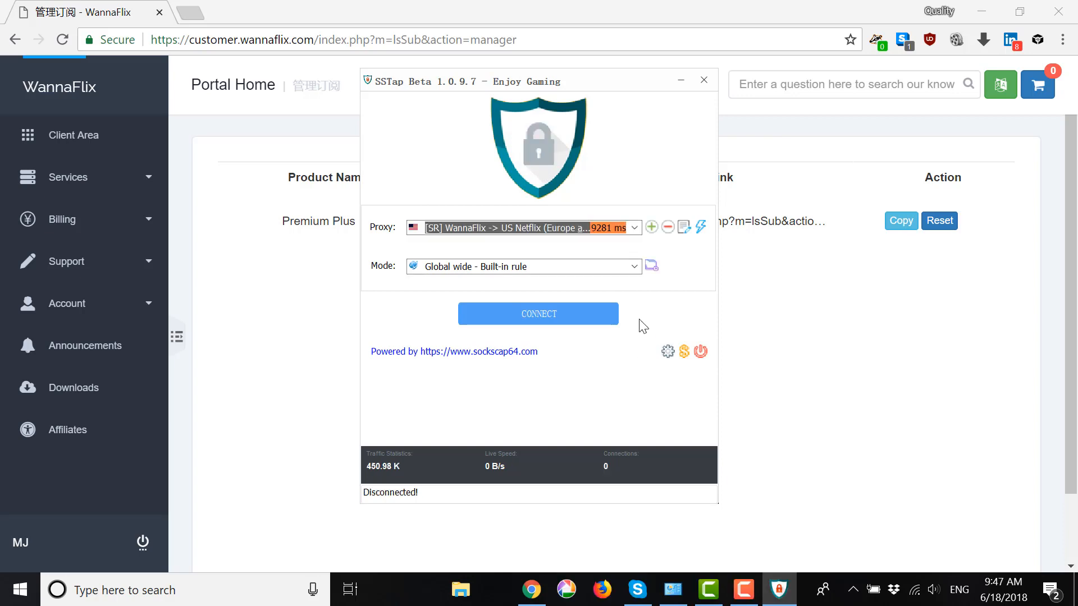